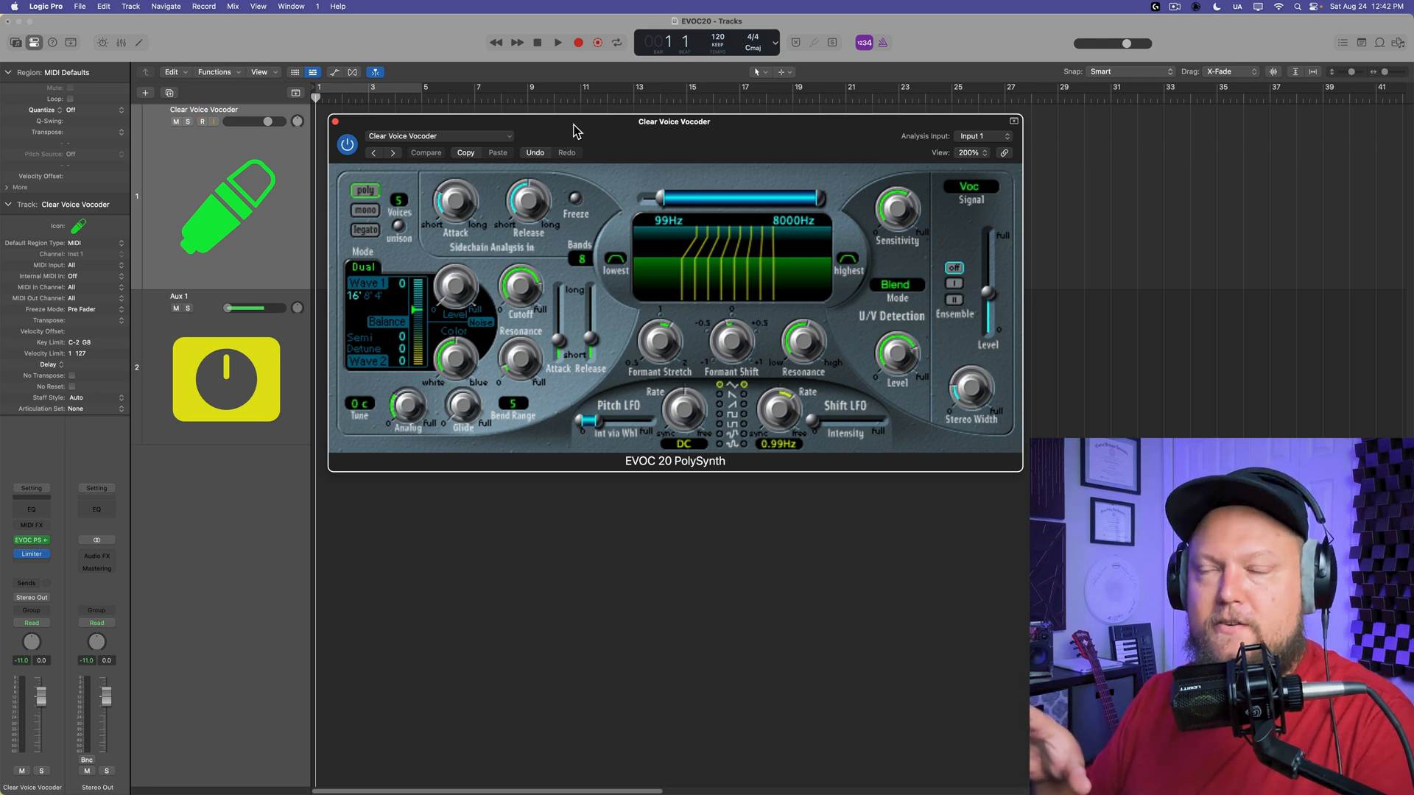
# - Create a new Boombox inbox folder named 'Mix Project'
pyautogui.click(200, 120)
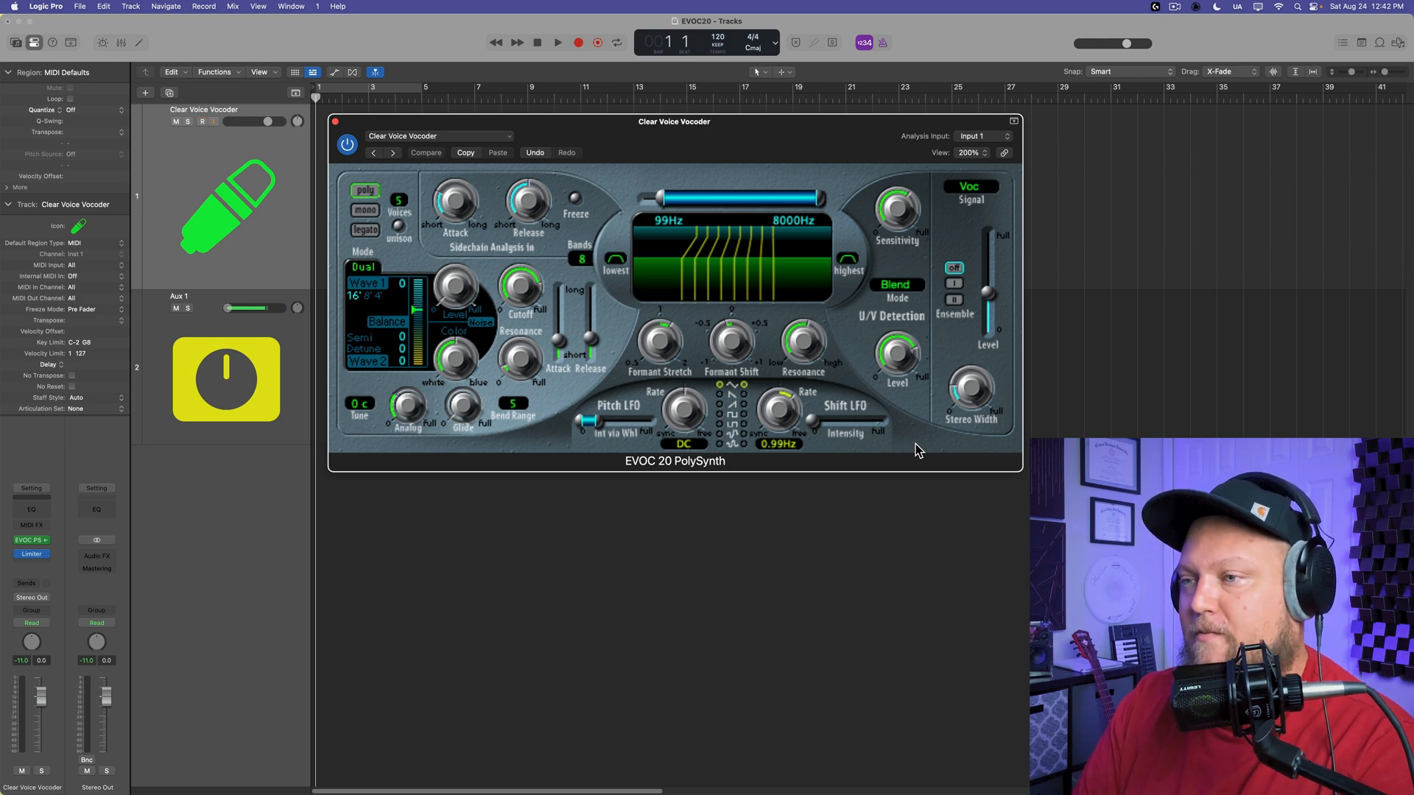
pyautogui.moveTo(929, 441)
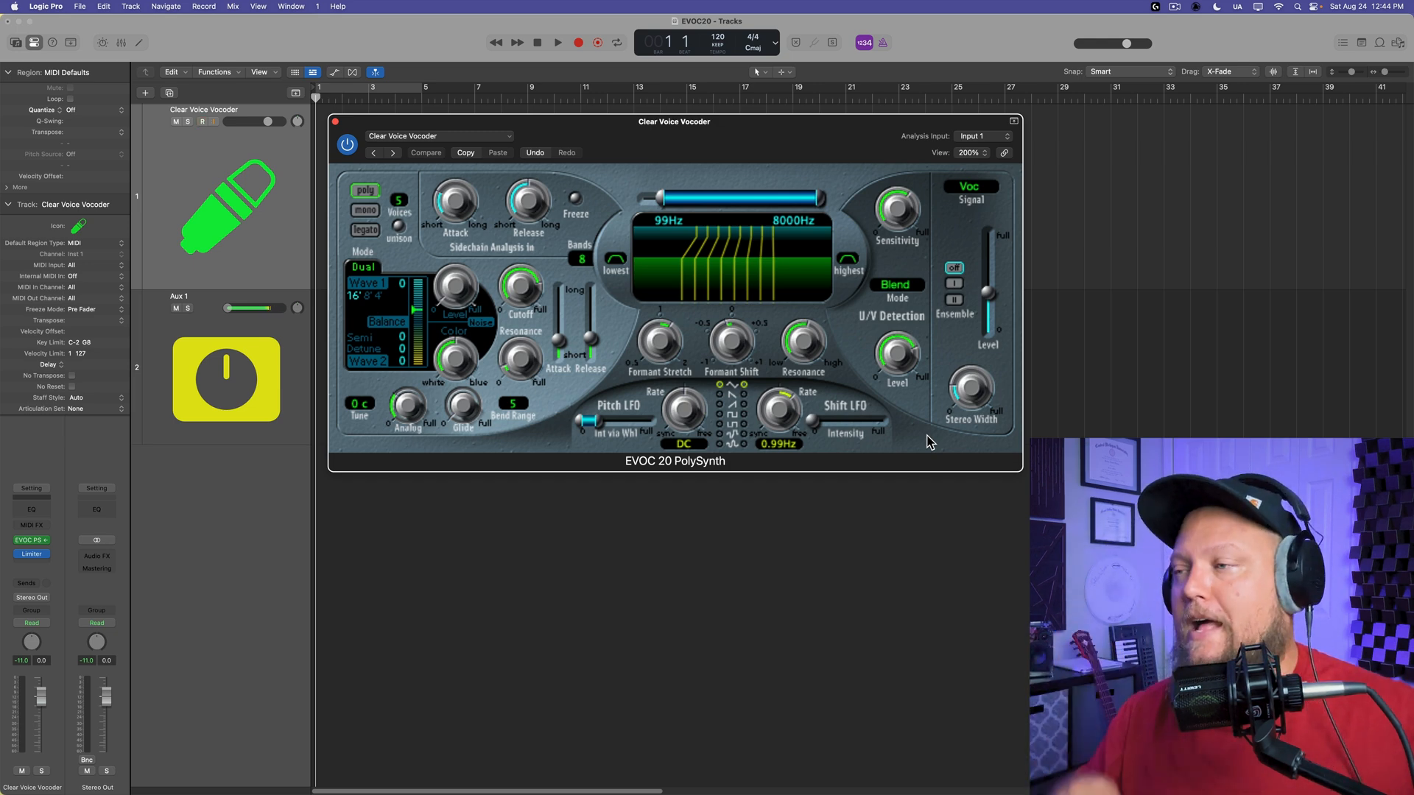
pyautogui.click(200, 122)
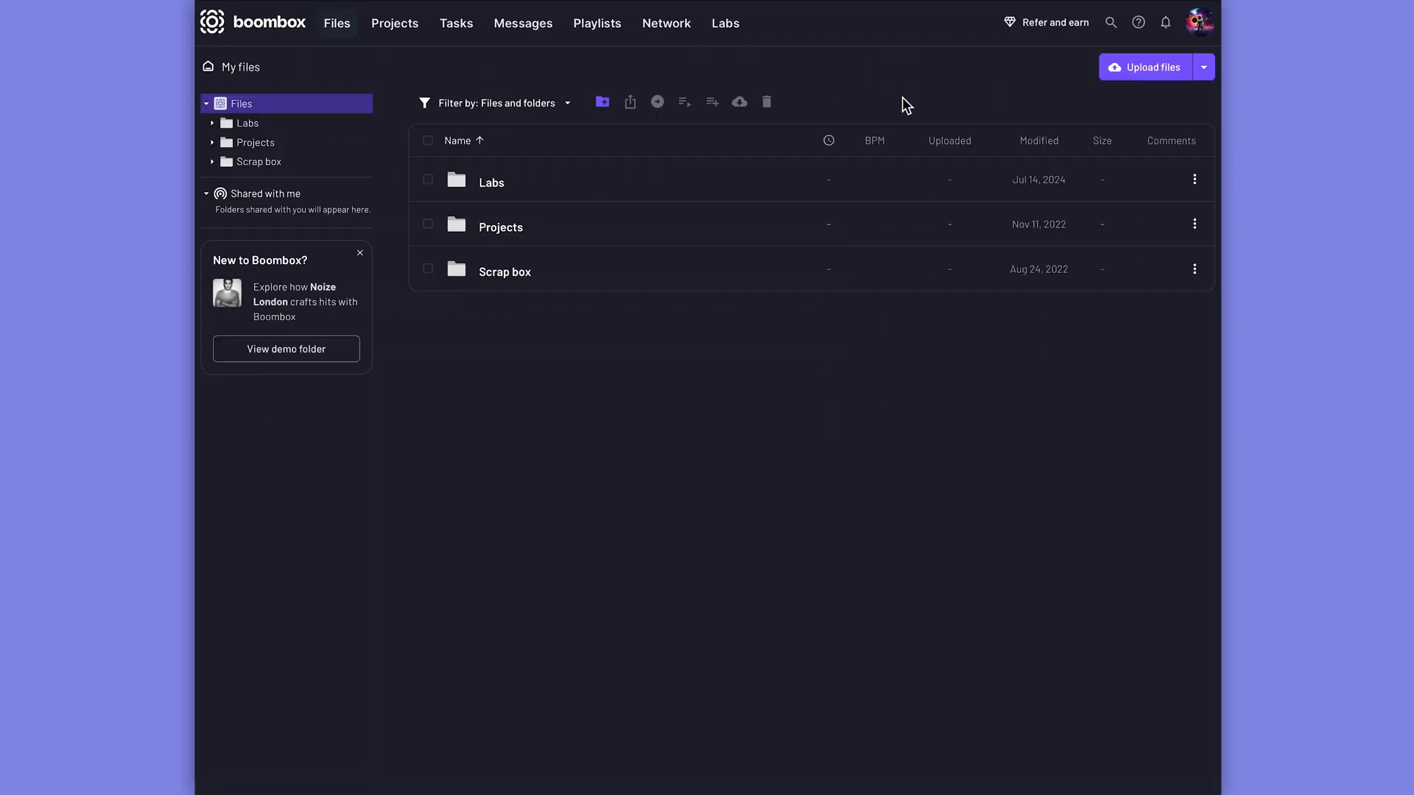
pyautogui.moveTo(602, 101)
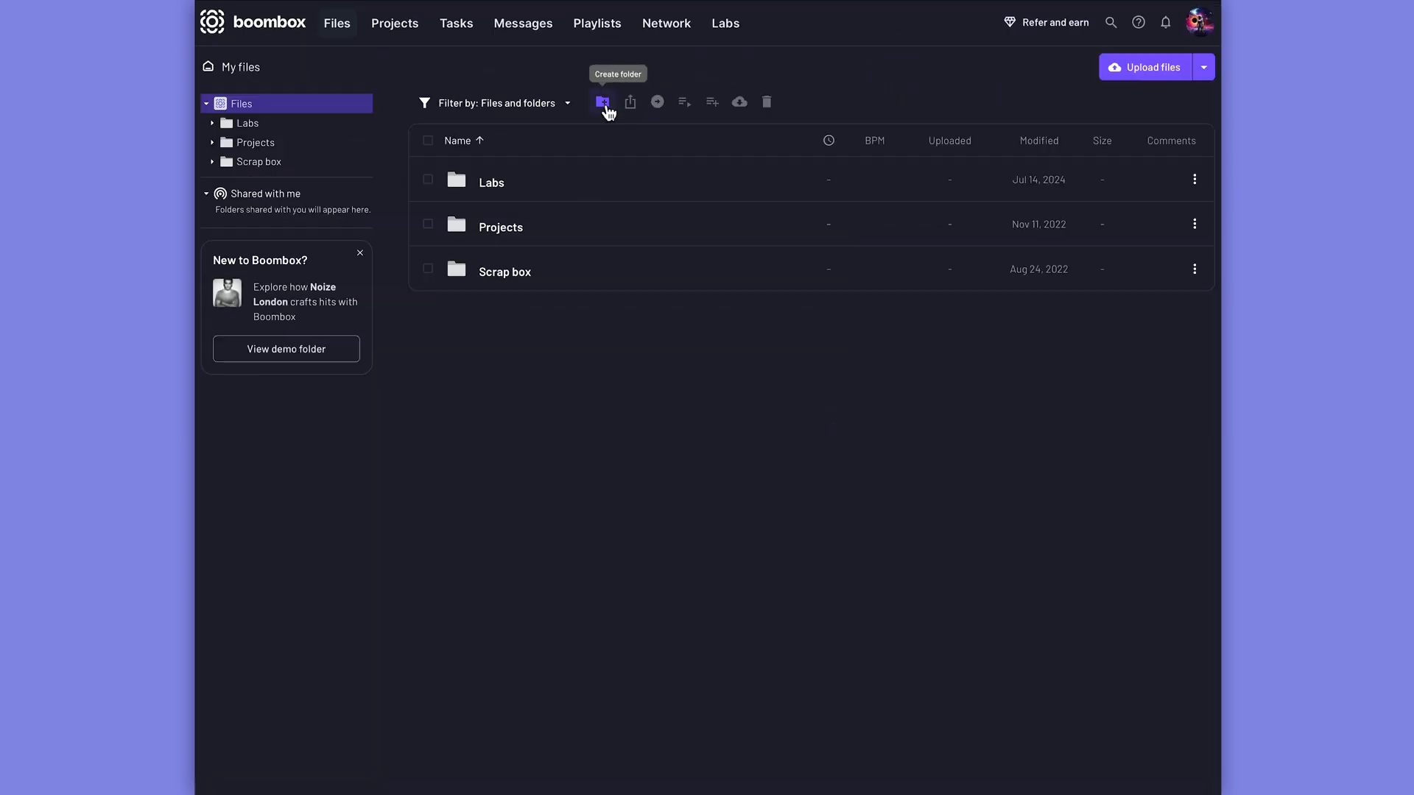
pyautogui.click(602, 102)
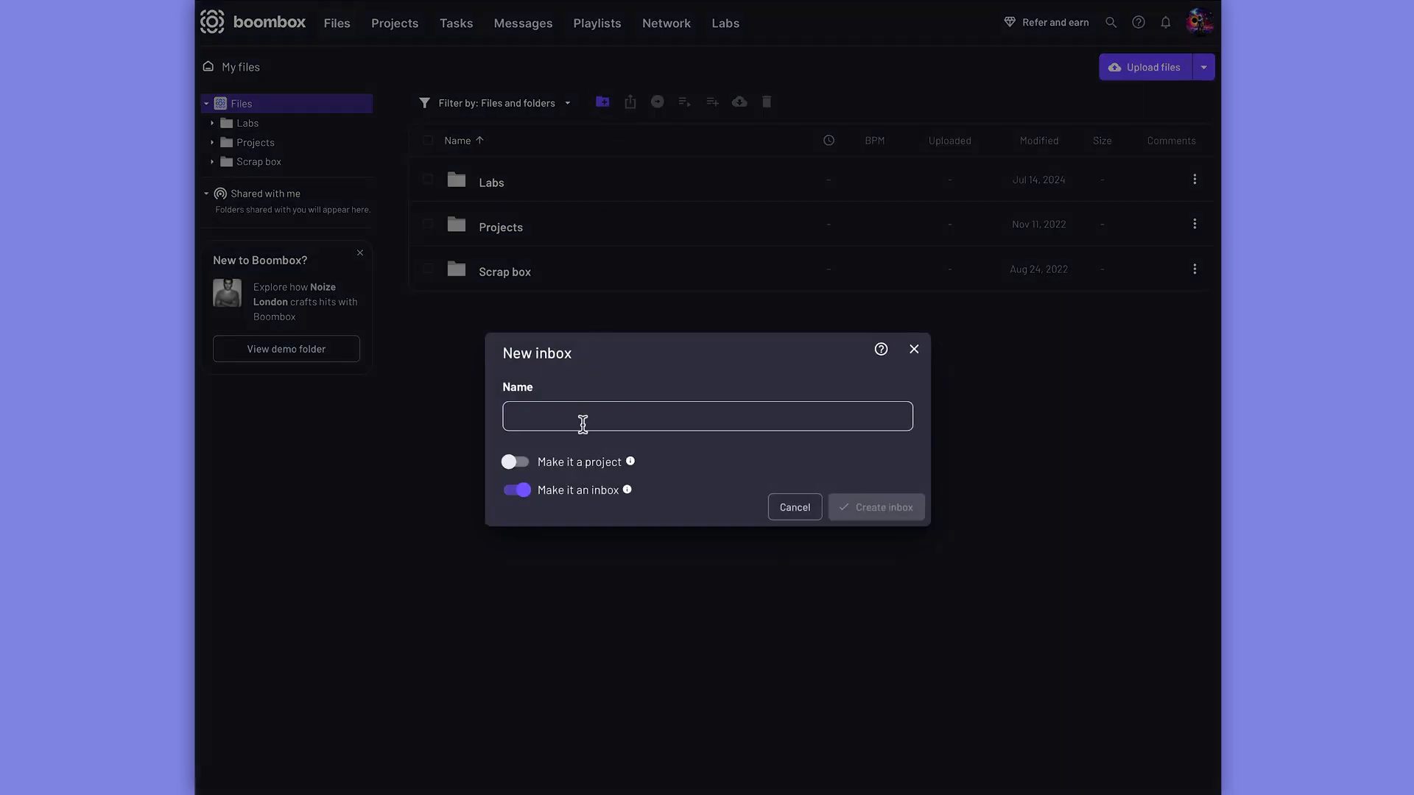
pyautogui.write('Mix Project')
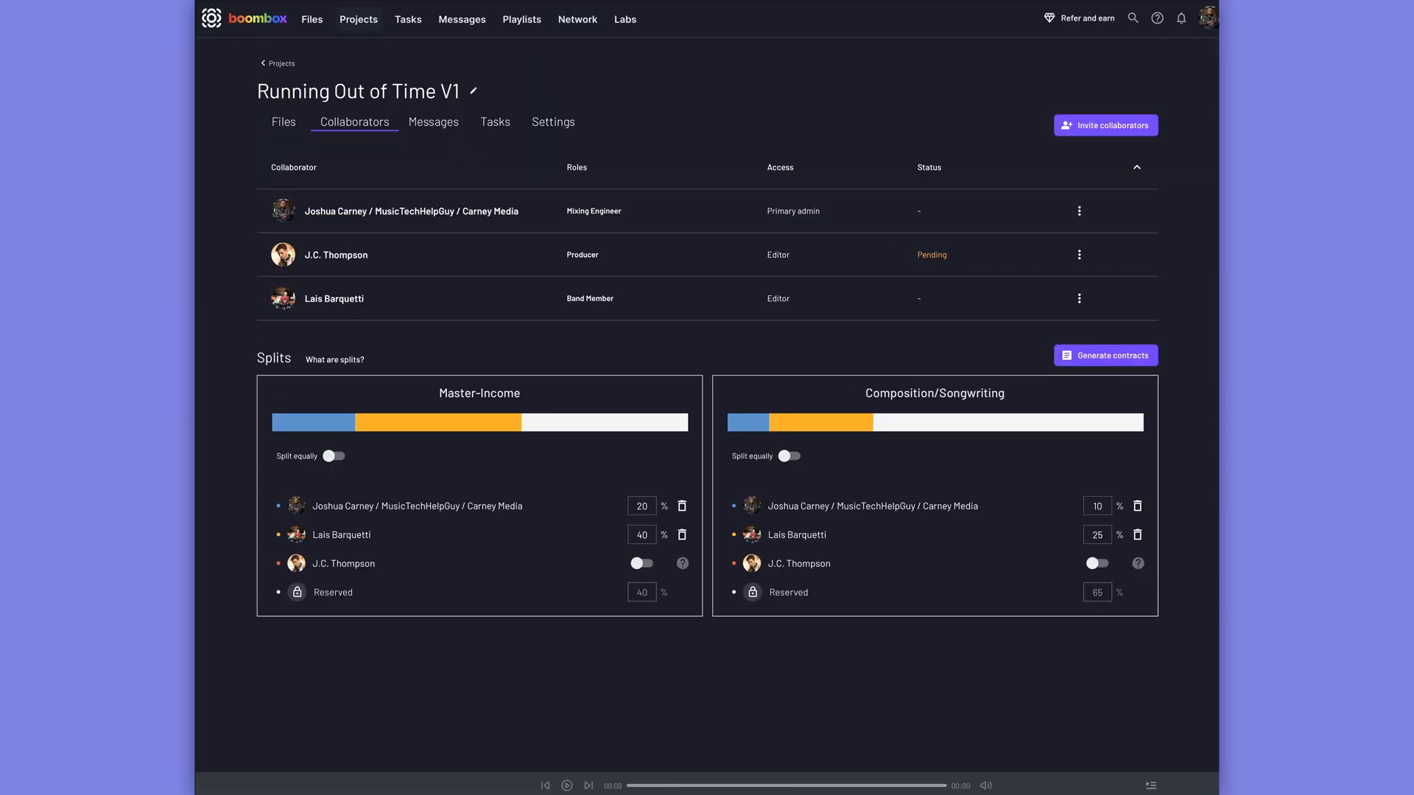
# - Open the sample playlist from the Playlists section
pyautogui.click(521, 19)
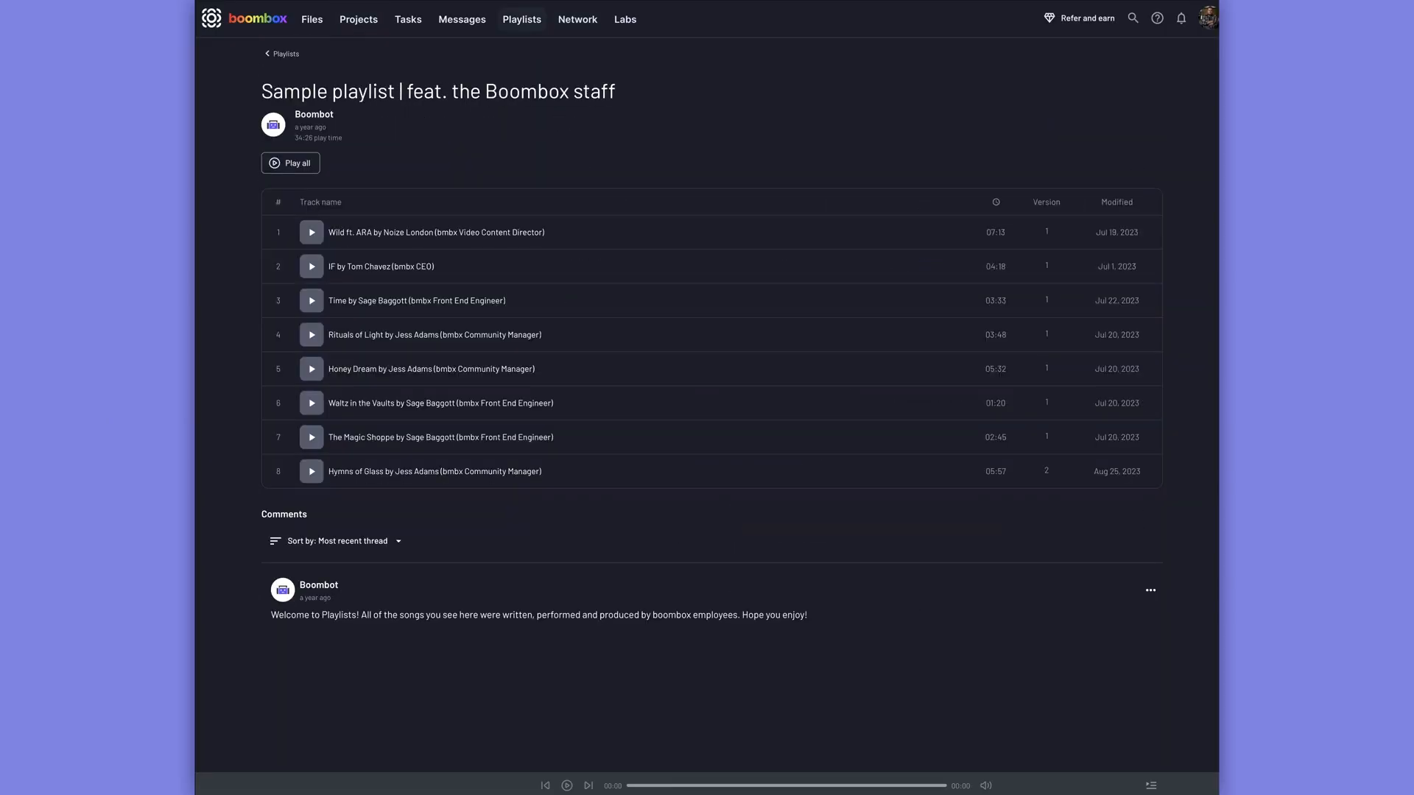
pyautogui.click(625, 19)
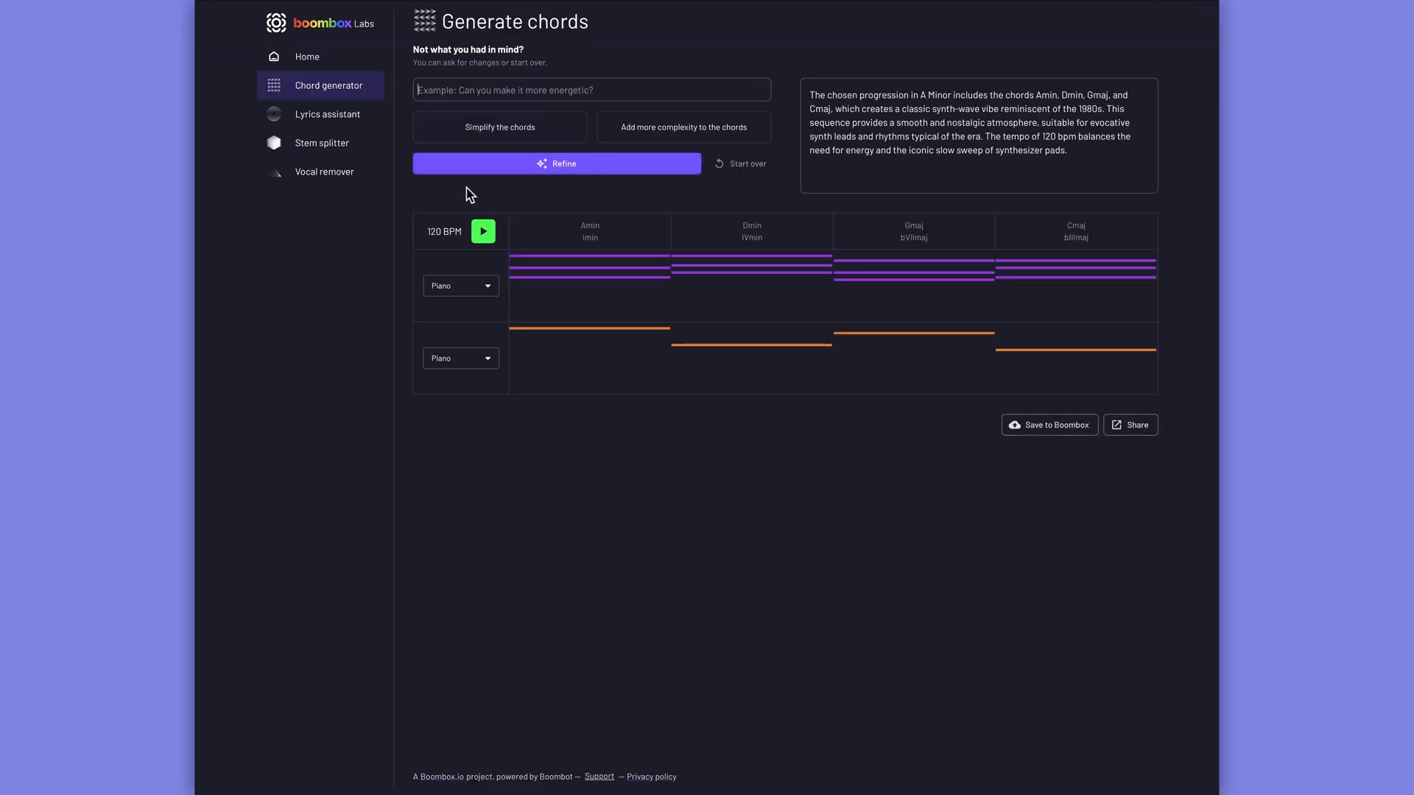
# - Play the generated Amin, Dmin, Gmaj, Cmaj progression at 120 BPM
pyautogui.click(483, 231)
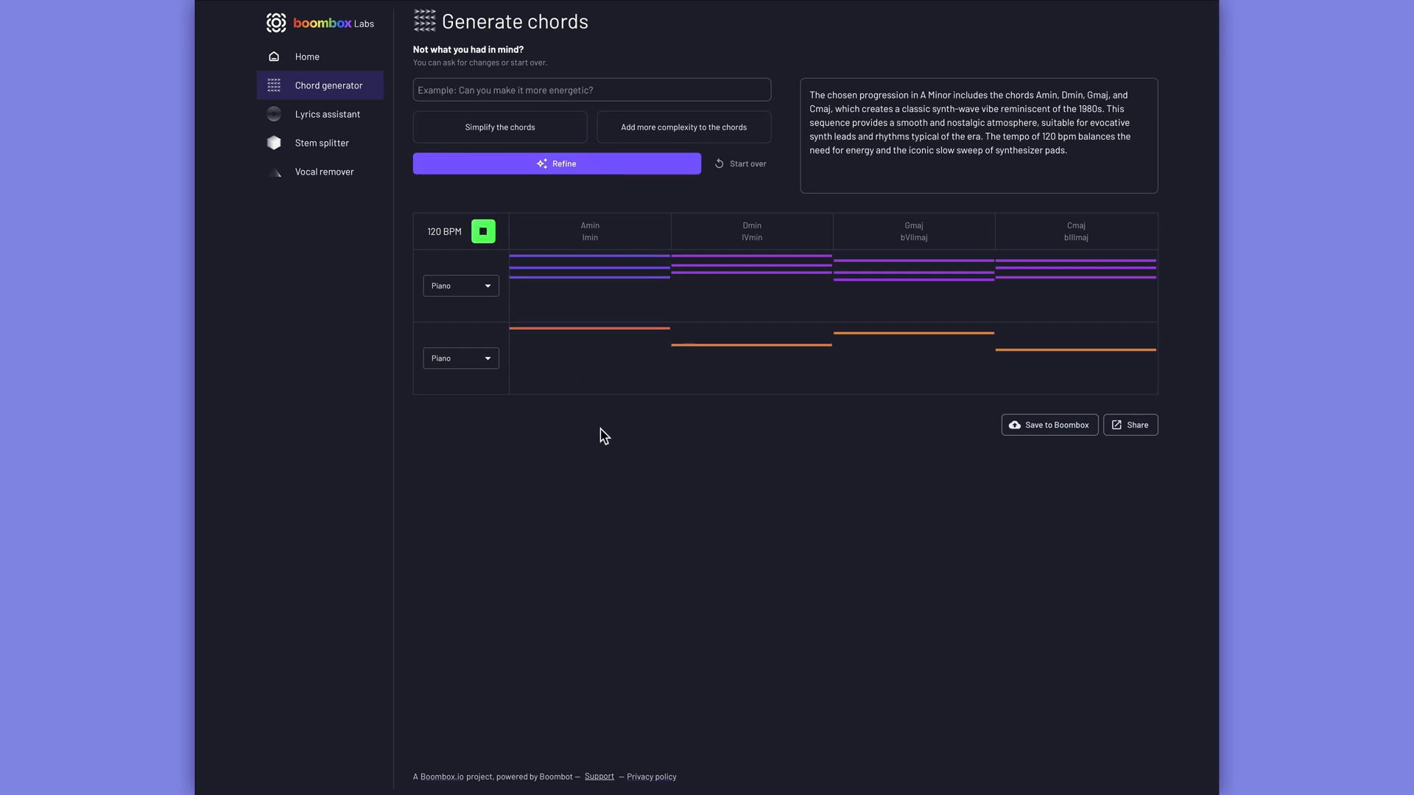
pyautogui.click(327, 113)
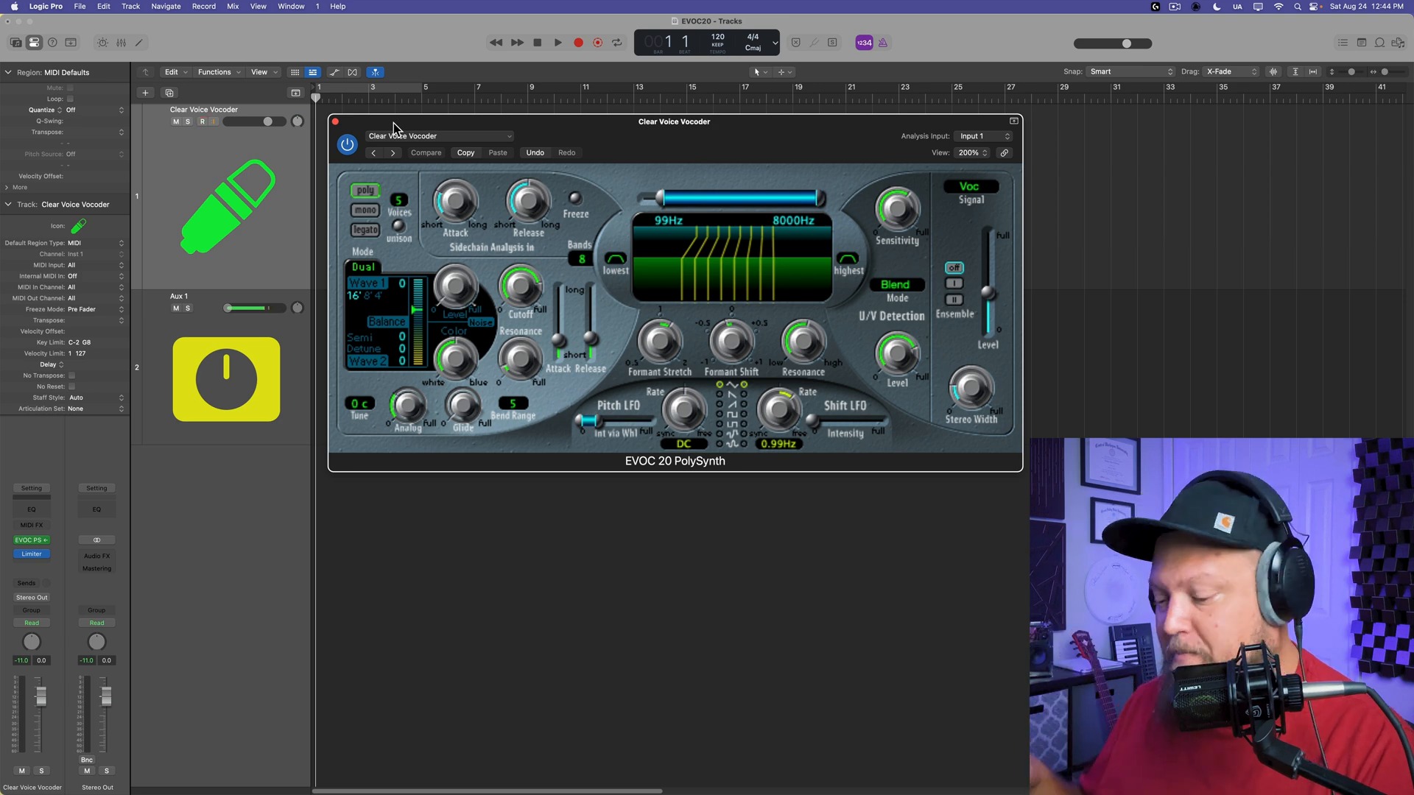
# - Create a new project with one Software Instrument MIDI track
pyautogui.click(334, 122)
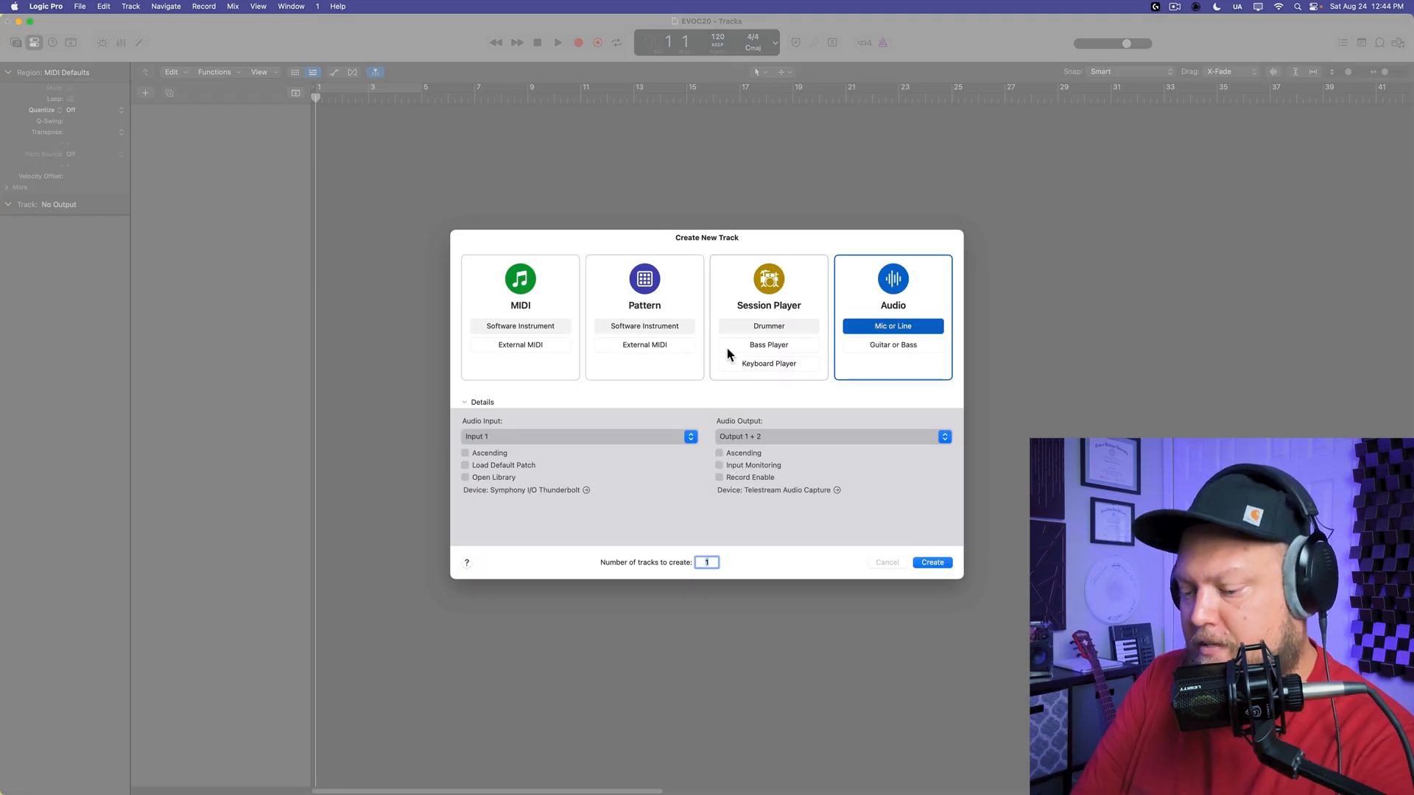
pyautogui.click(520, 325)
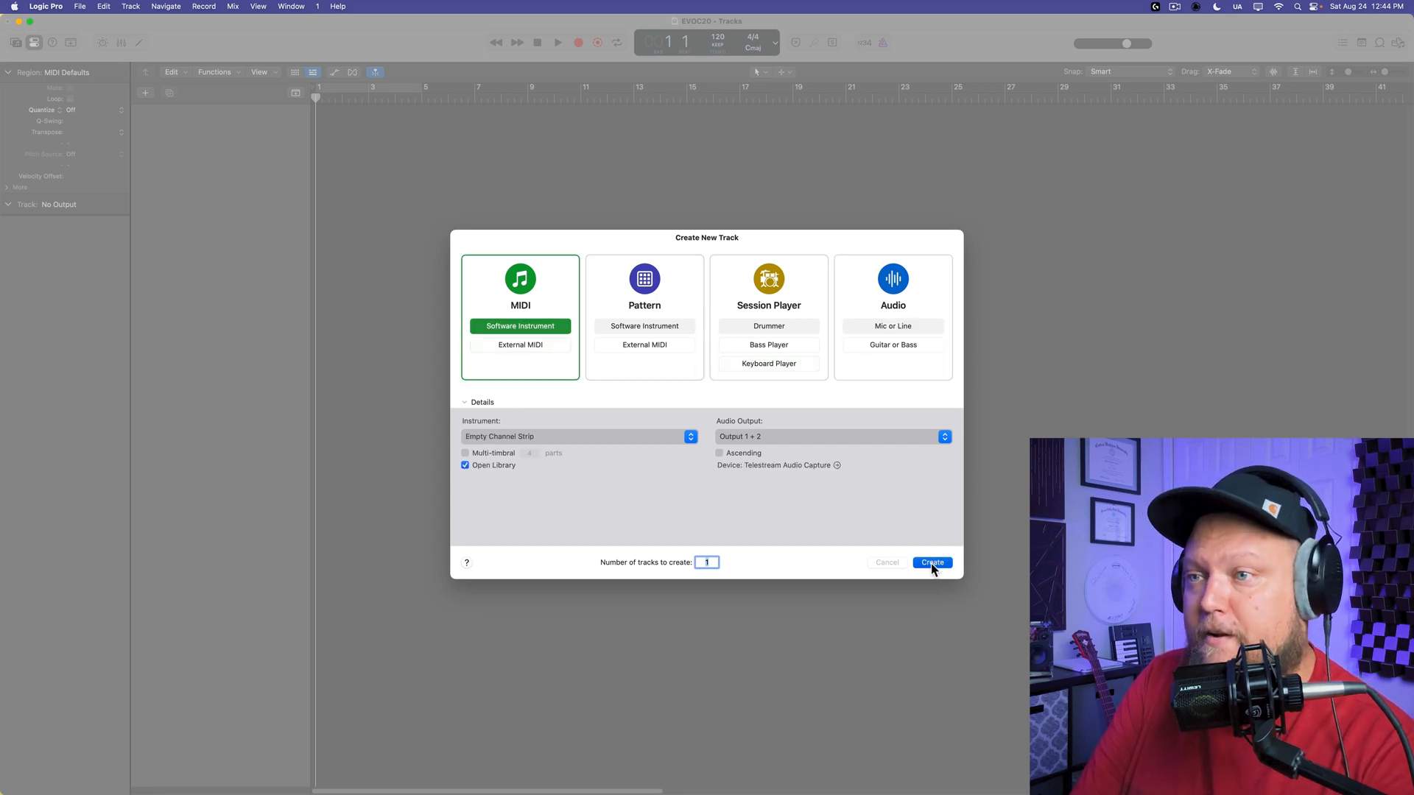
pyautogui.click(930, 561)
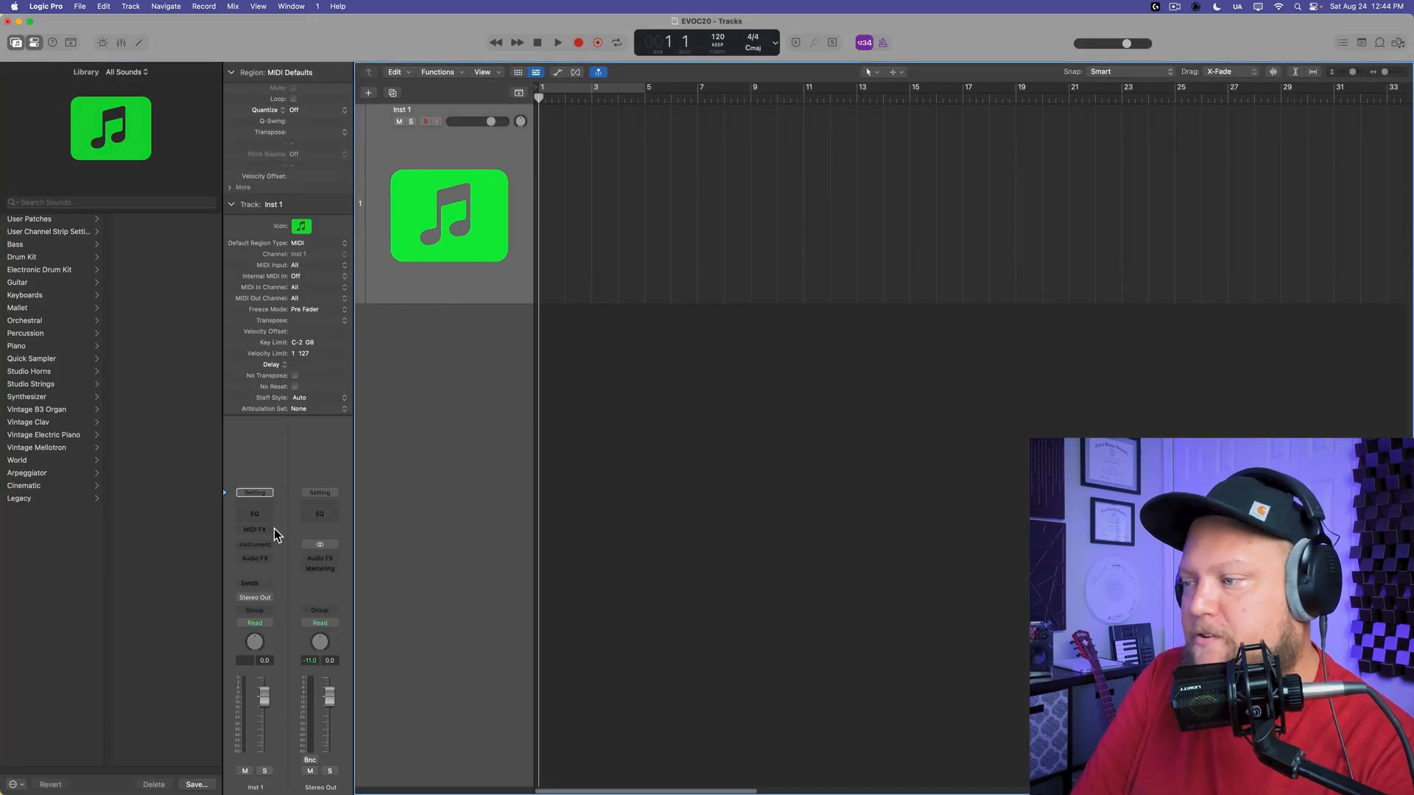
# - Load EVOC 20 PolySynth in the instrument slot and hide the Library
pyautogui.click(254, 543)
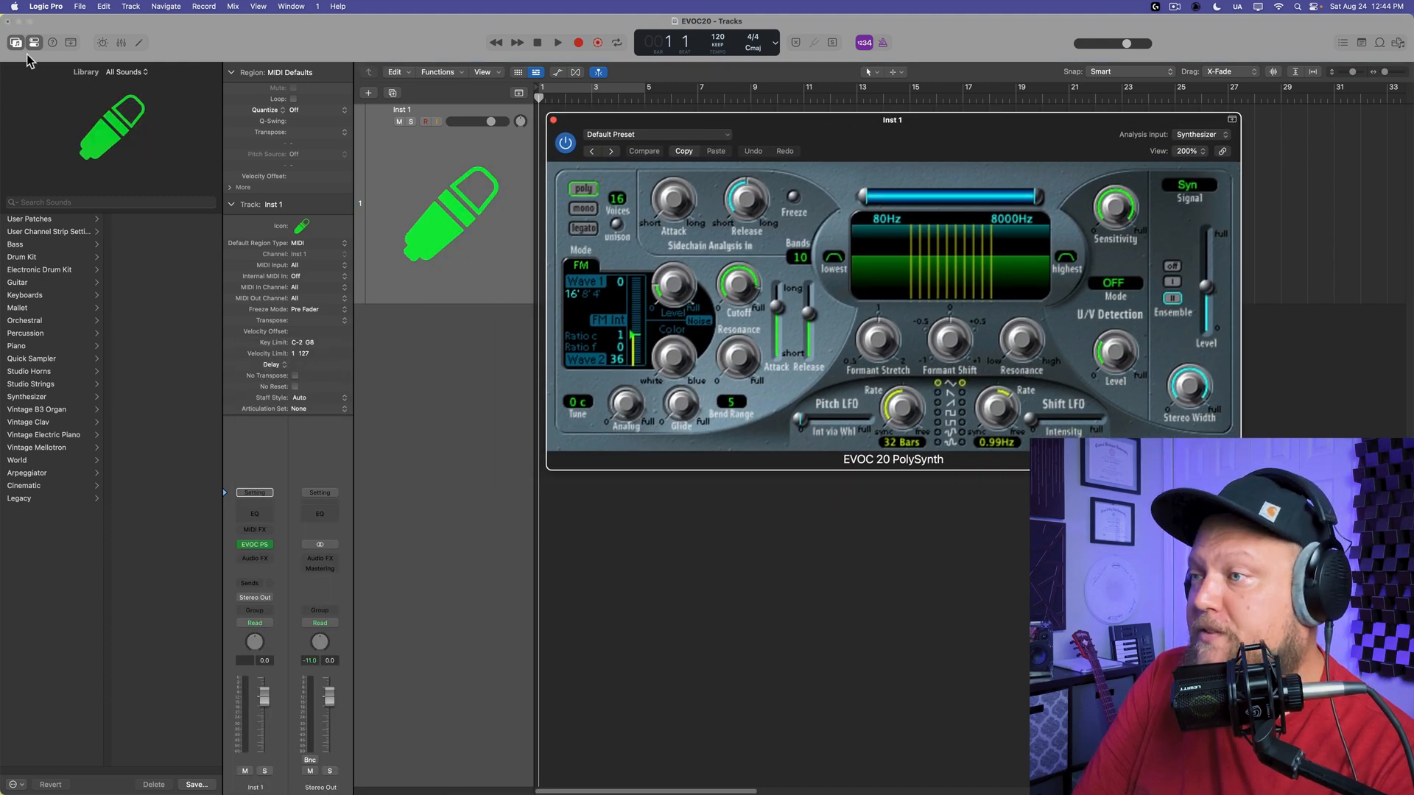
pyautogui.click(15, 42)
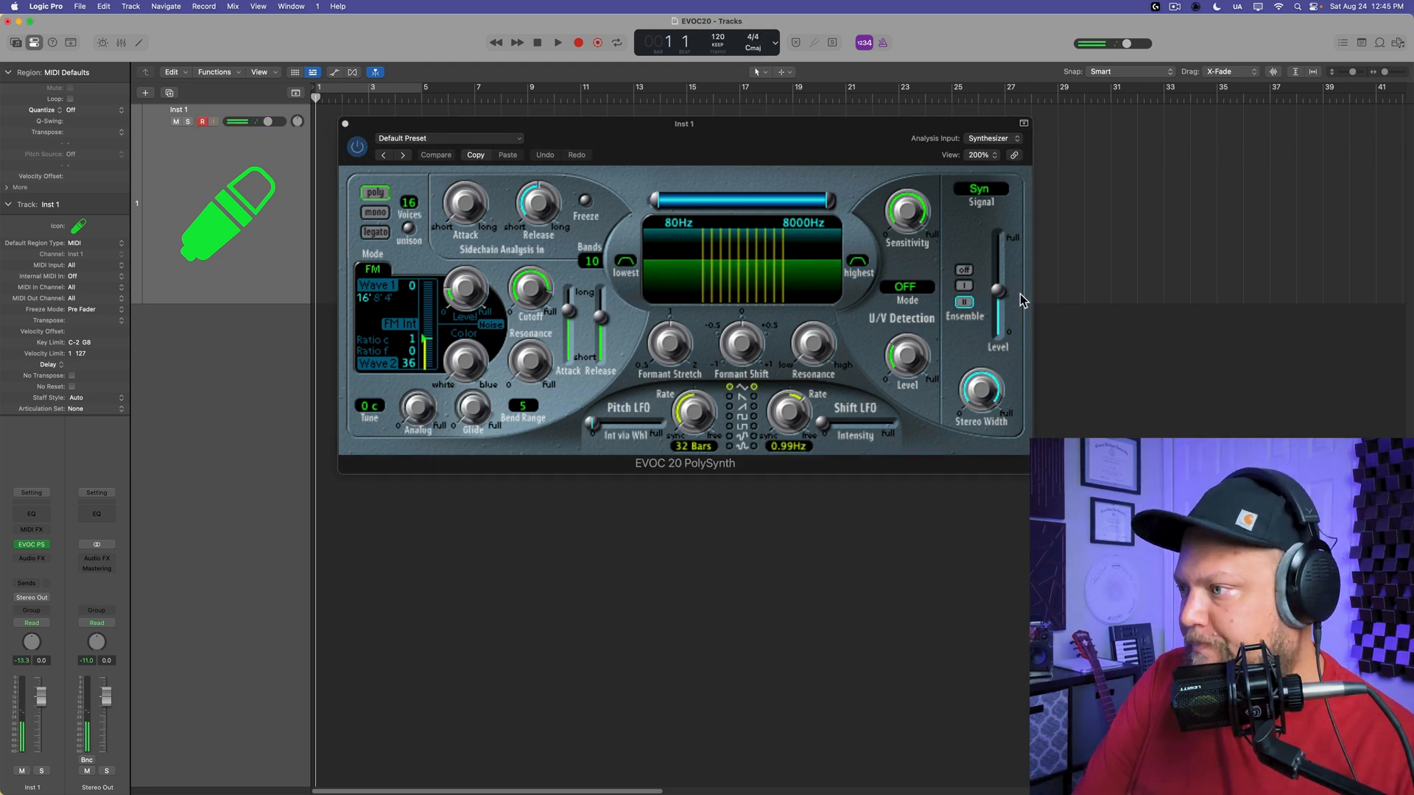
pyautogui.click(435, 154)
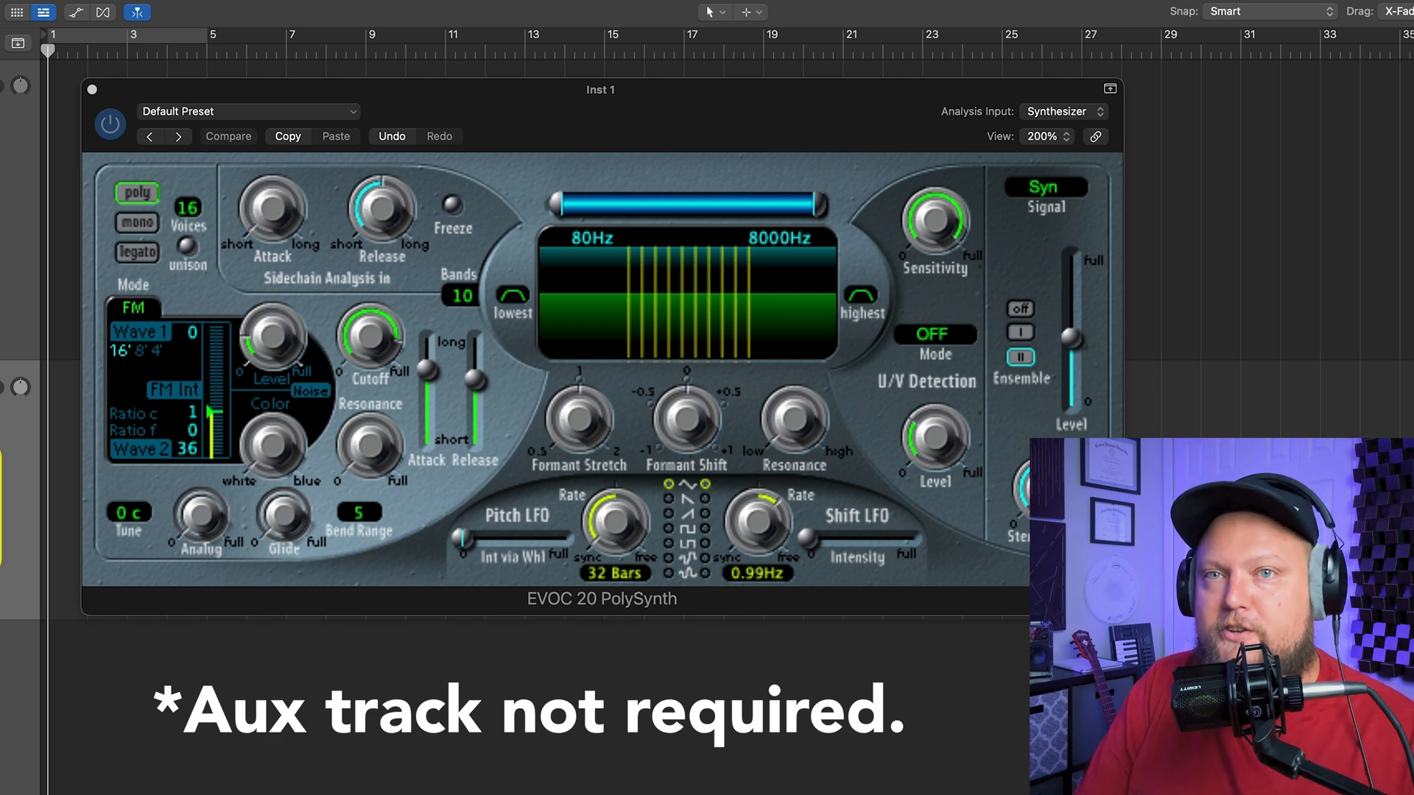
# - Set the EVOC 20 analysis input to Input 1 and signal from Syn to Voc
pyautogui.click(1062, 111)
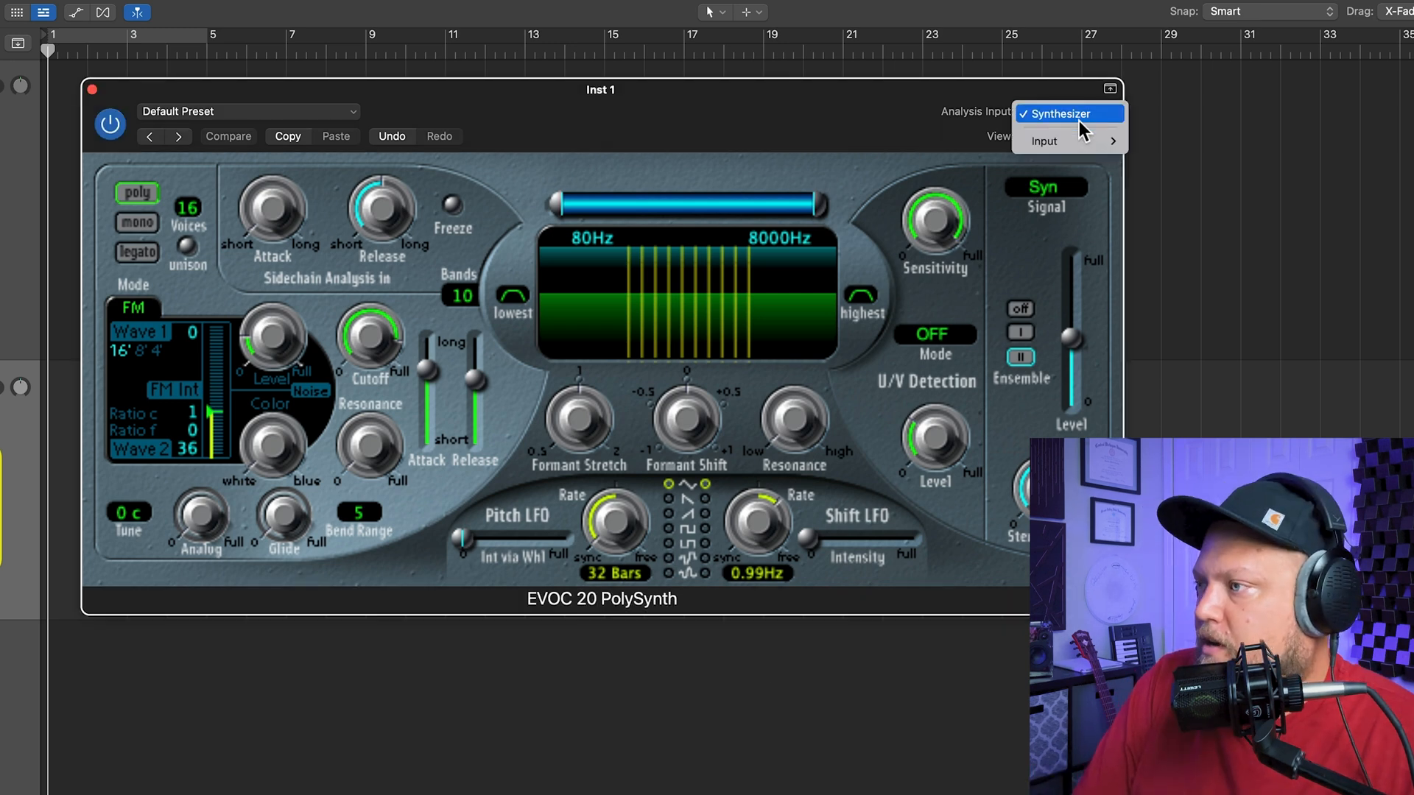
pyautogui.click(1044, 142)
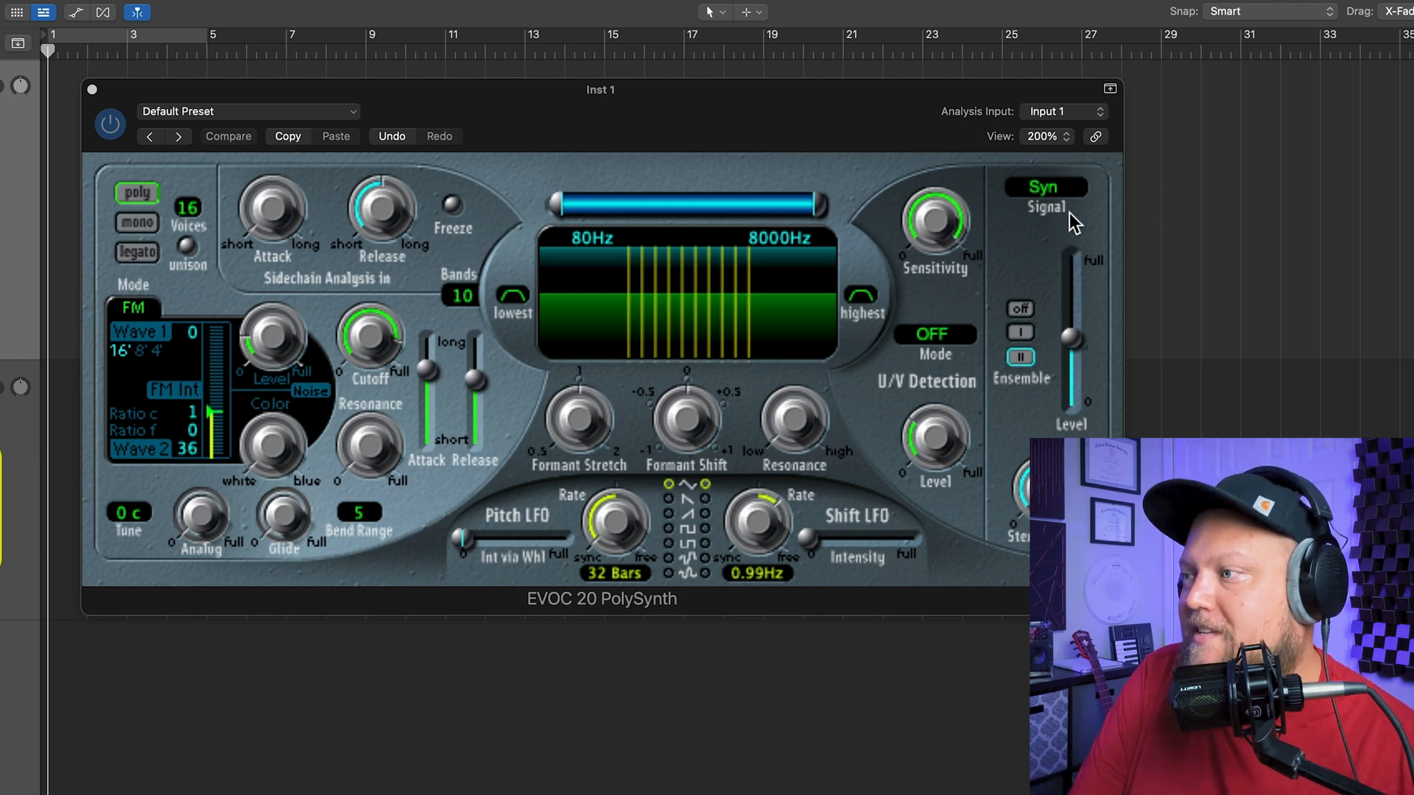
pyautogui.click(1044, 187)
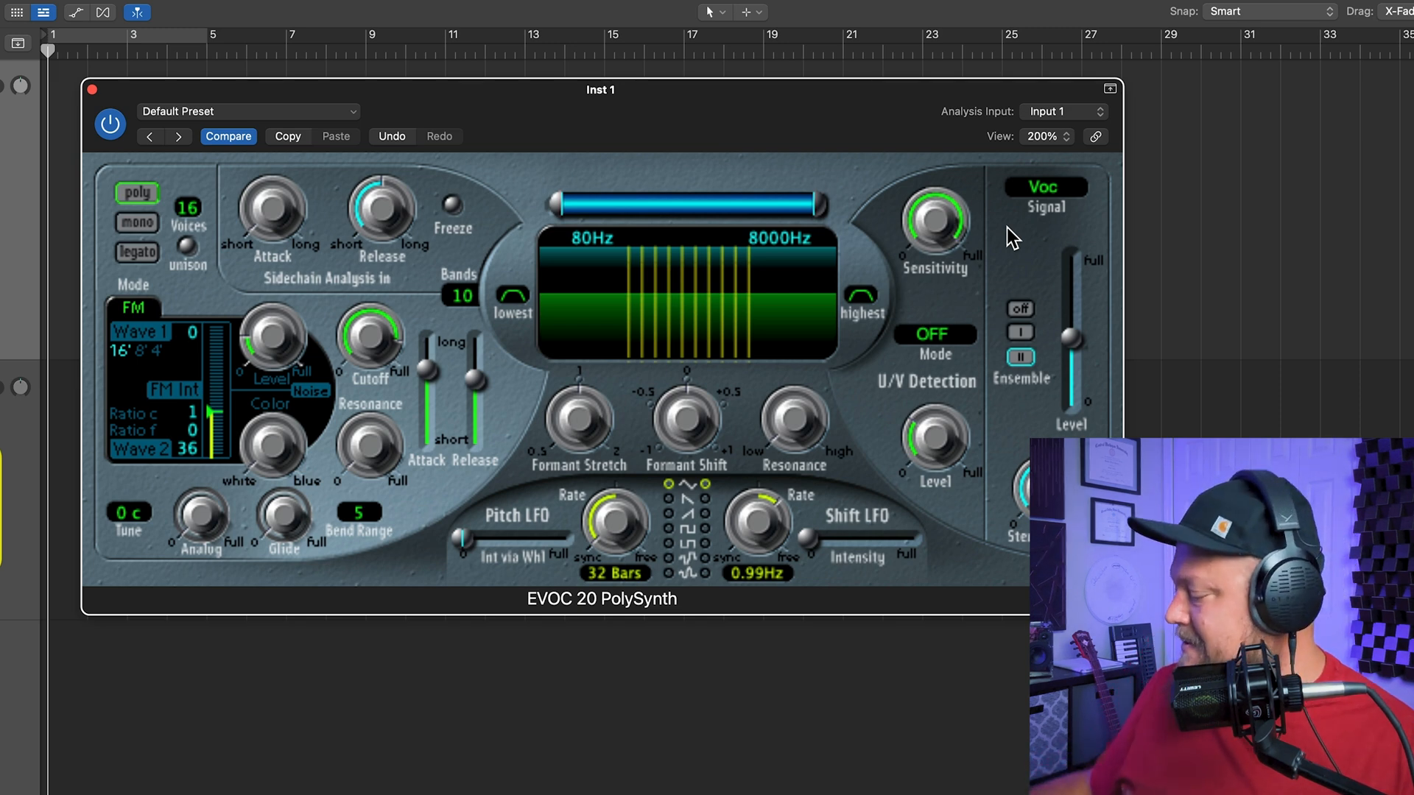
pyautogui.moveTo(336, 190)
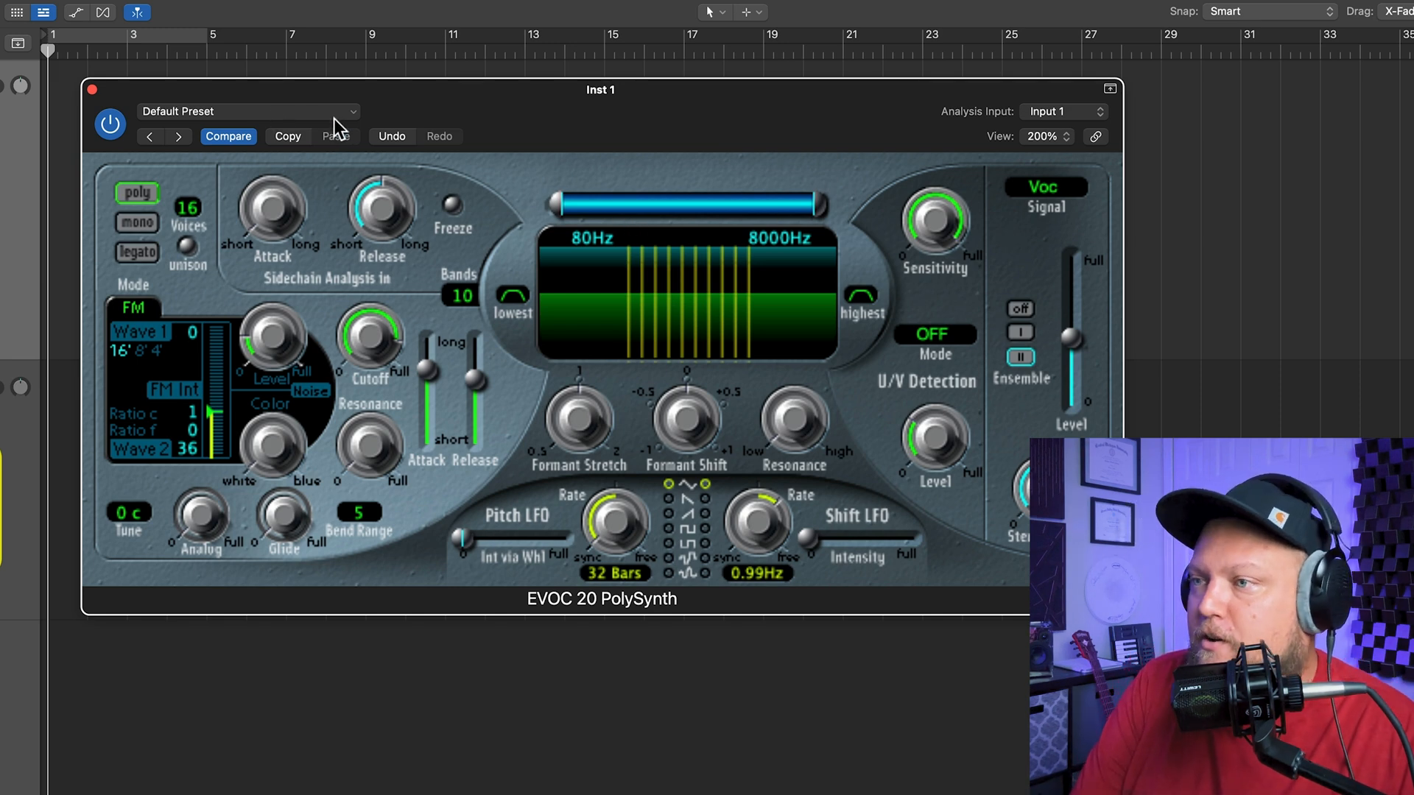
# - Choose the Clear Voice Vocoder preset from 02 Vintage Vocoder
pyautogui.click(250, 110)
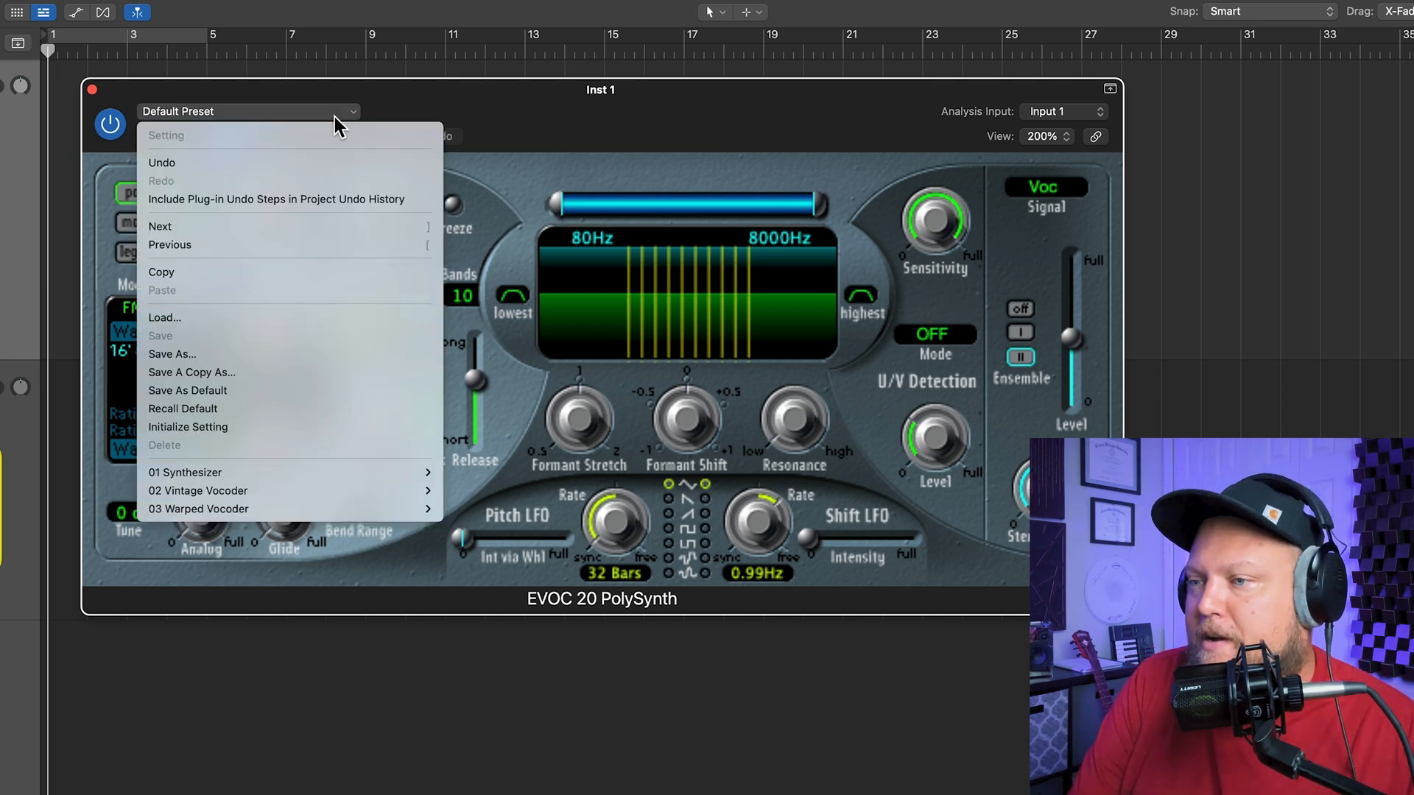
pyautogui.moveTo(271, 471)
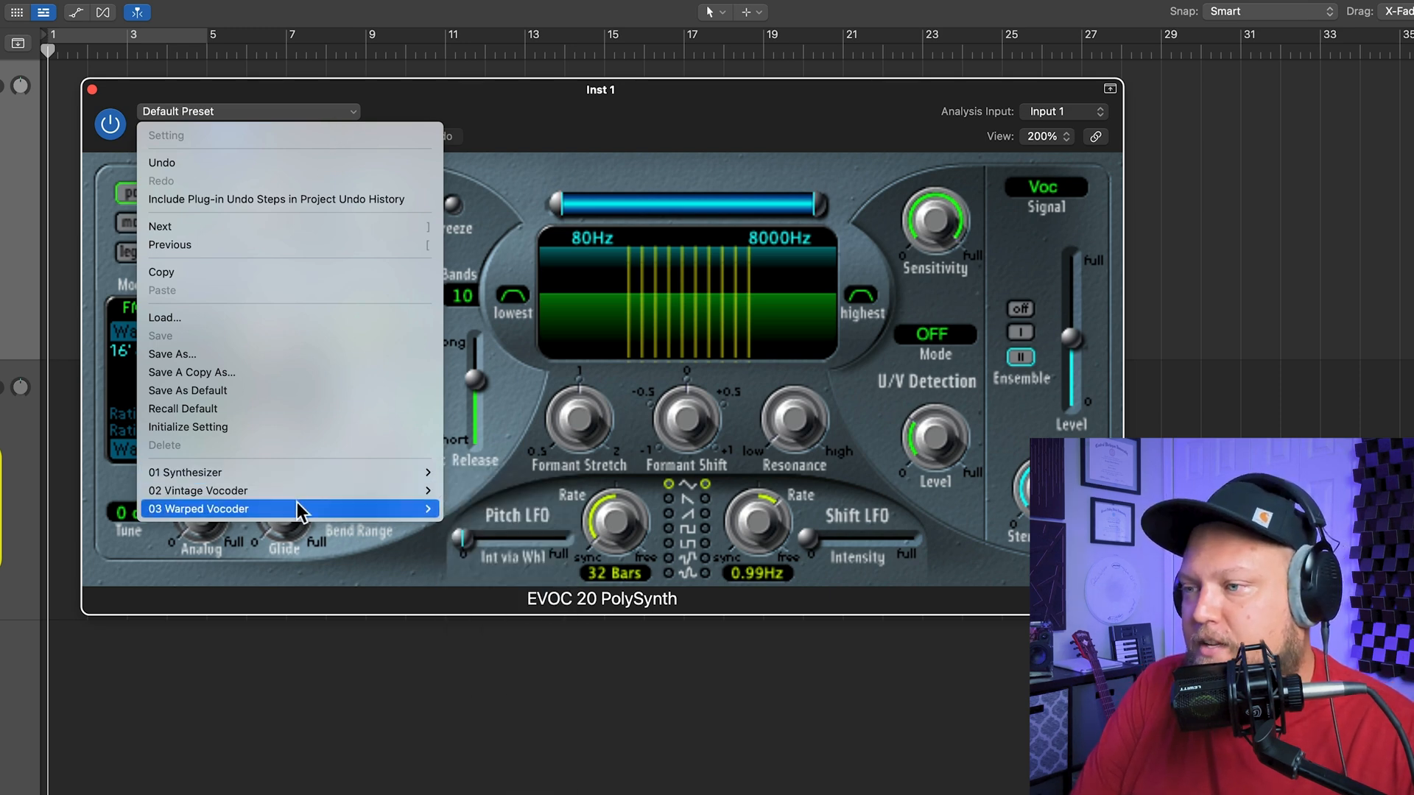
pyautogui.moveTo(197, 491)
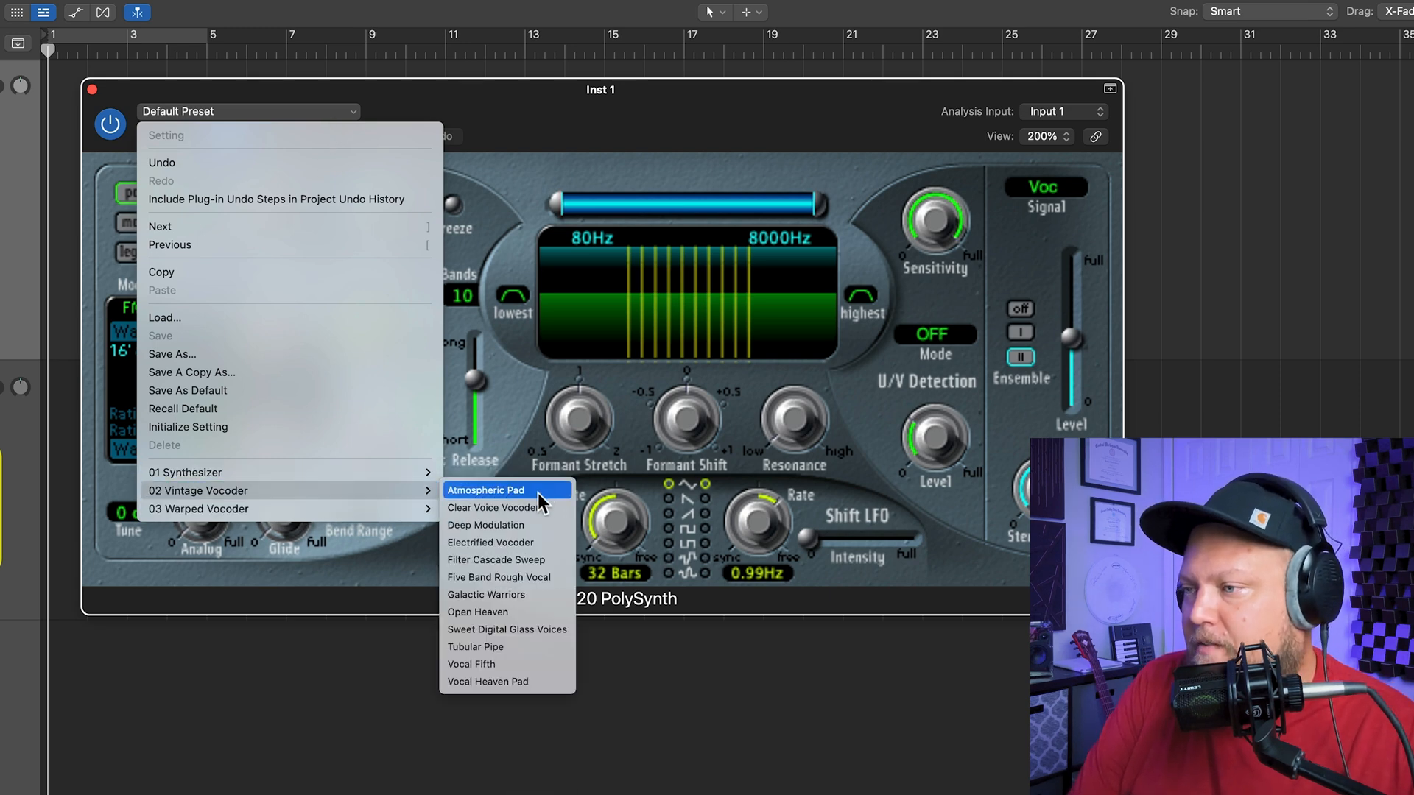
pyautogui.click(492, 507)
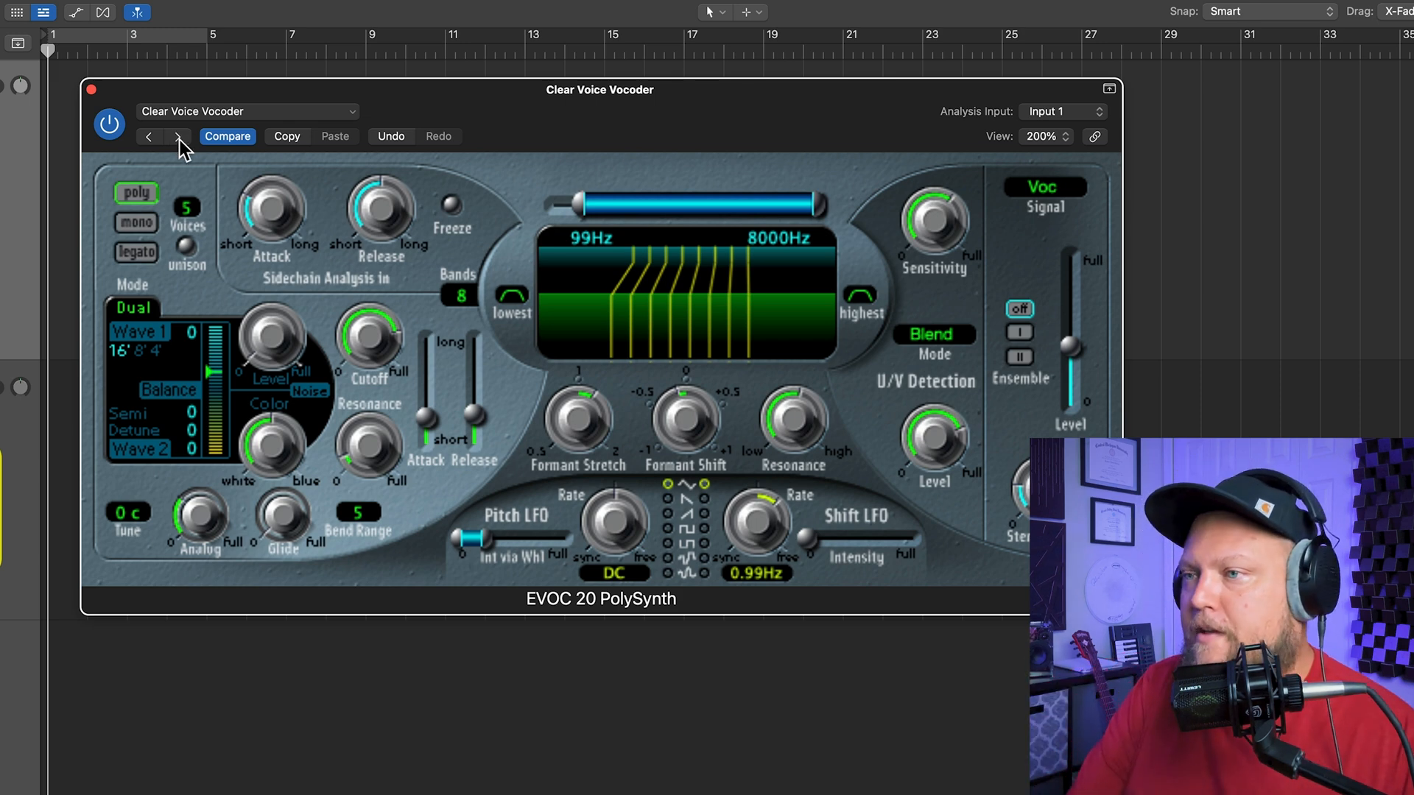
# - Switch to the Electrified Vocoder preset from 02 Vintage Vocoder
pyautogui.click(248, 110)
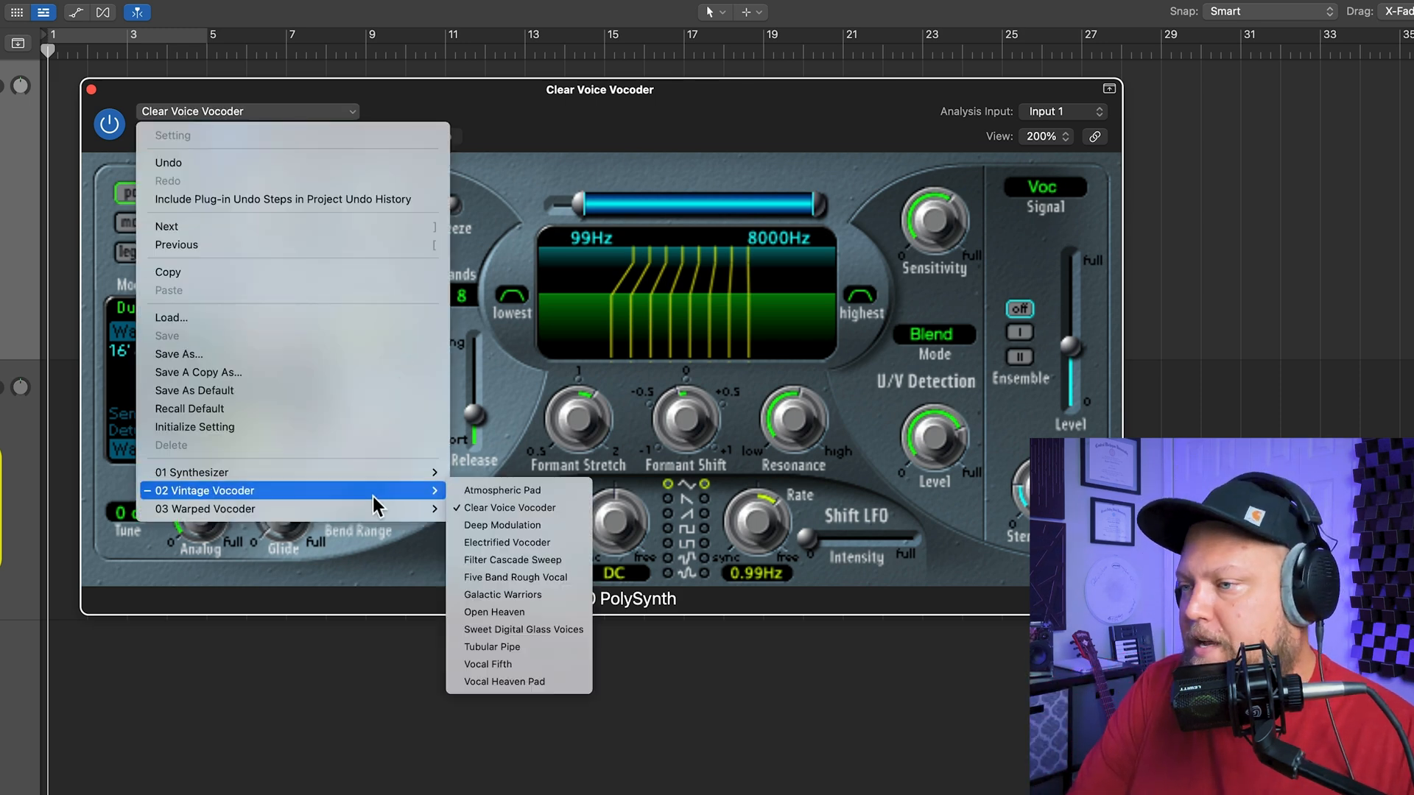
pyautogui.click(502, 525)
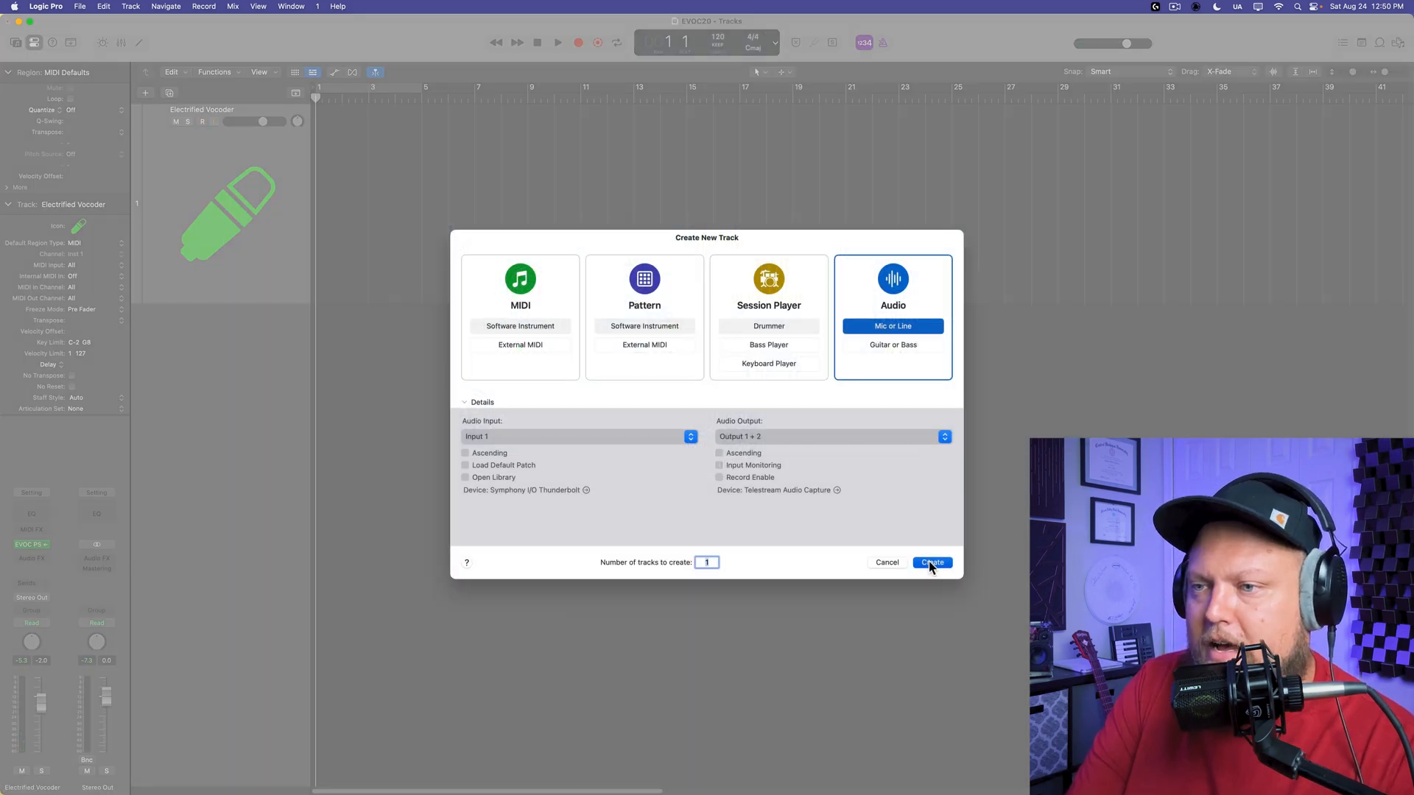
# - Create the Voice audio track, try it as analysis source, then return to Input 1
pyautogui.click(931, 561)
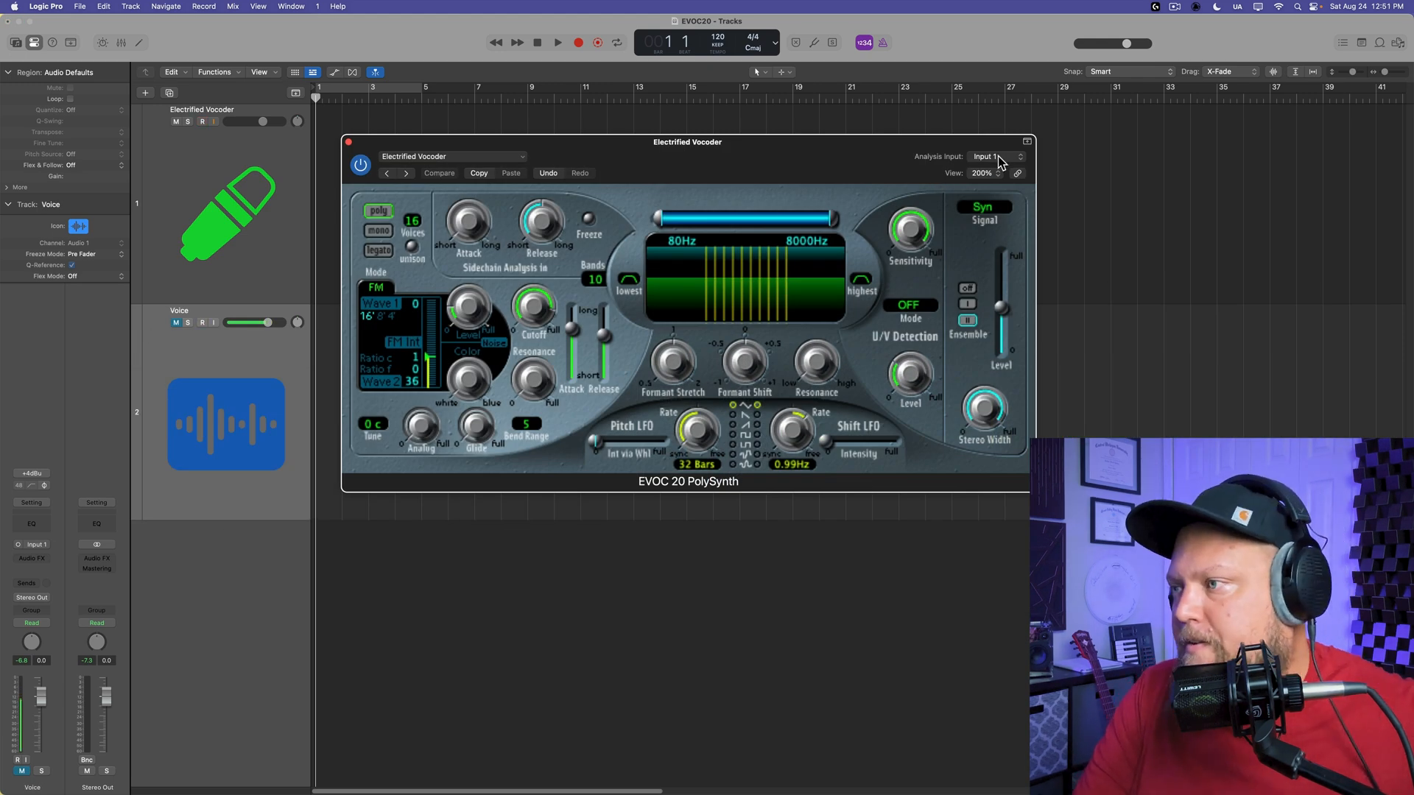
pyautogui.click(986, 156)
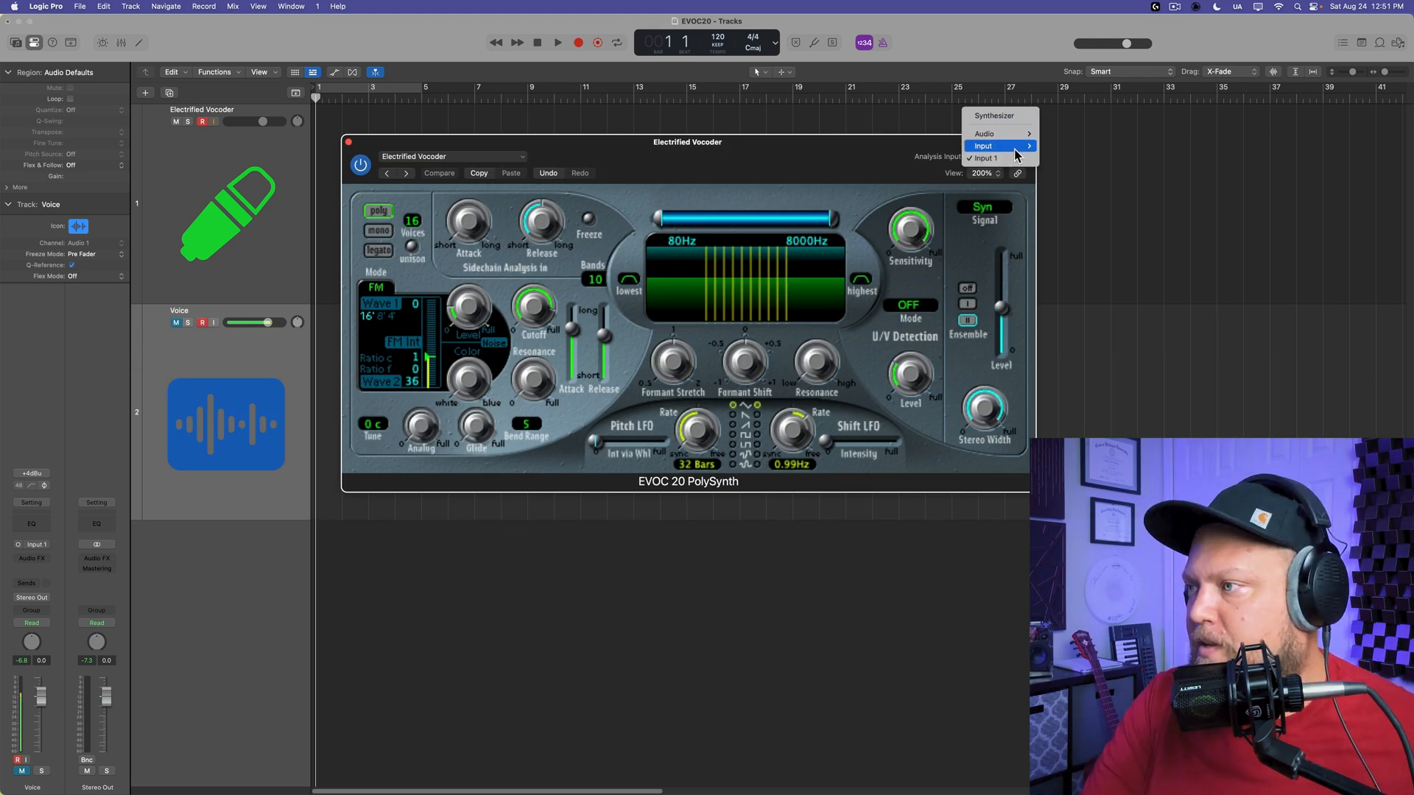
pyautogui.moveTo(985, 134)
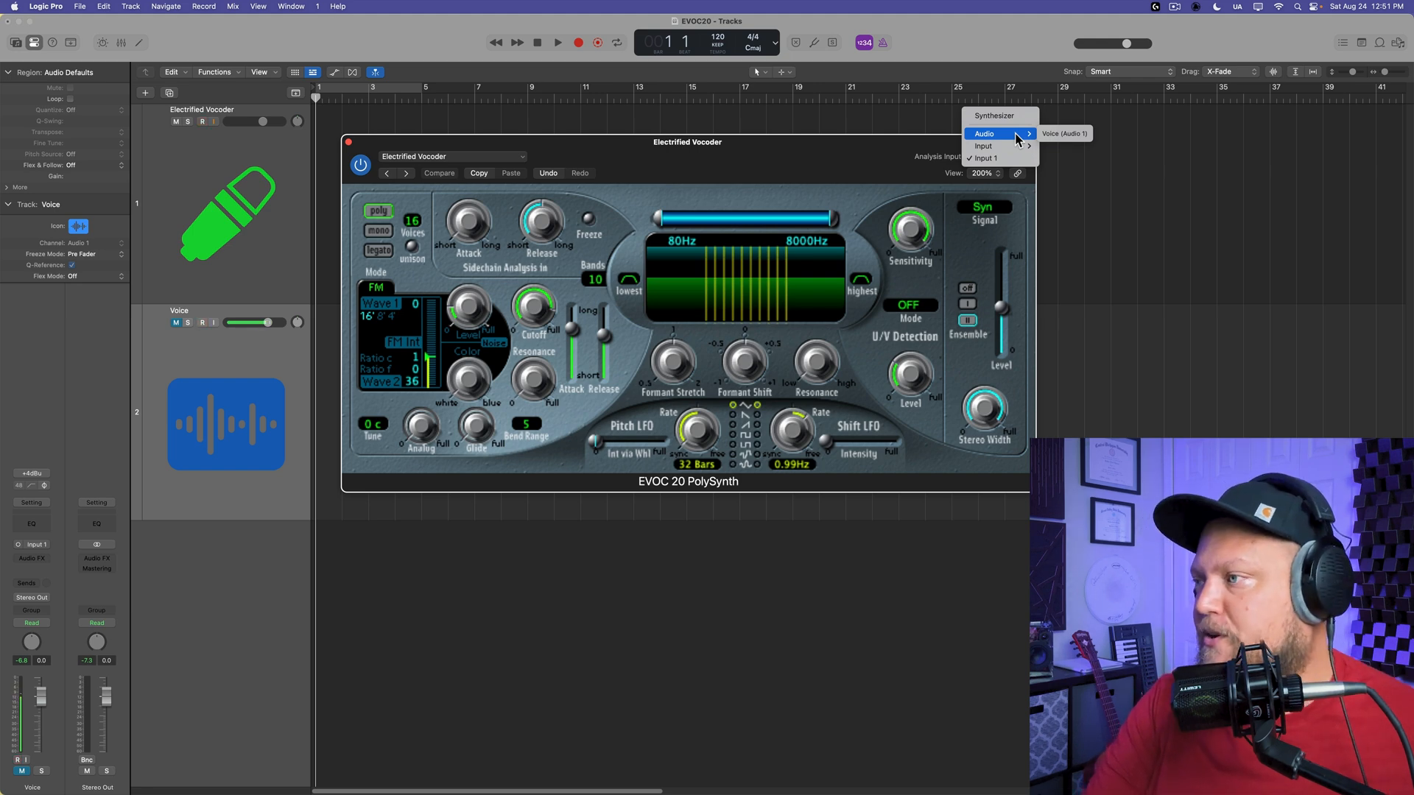
pyautogui.click(1065, 134)
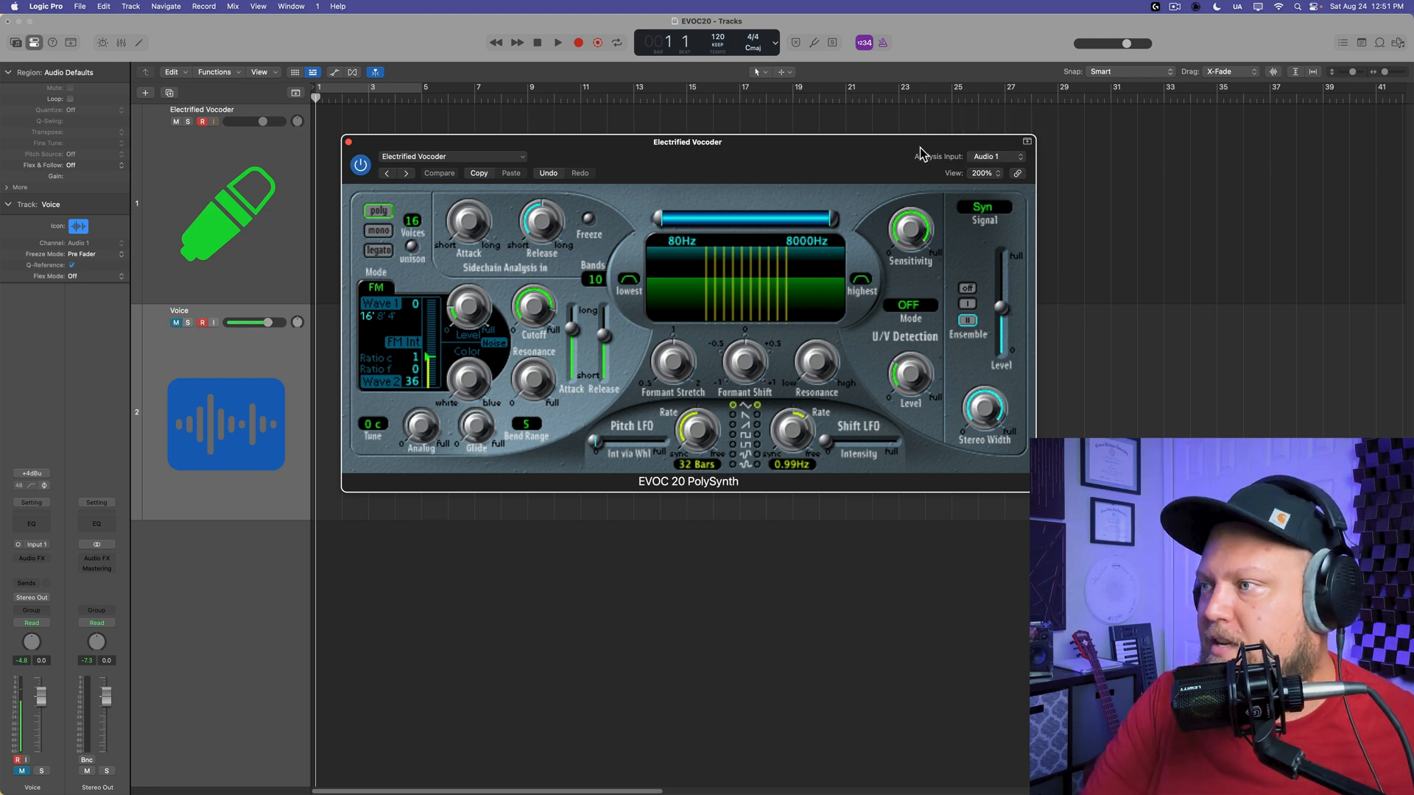
pyautogui.click(982, 146)
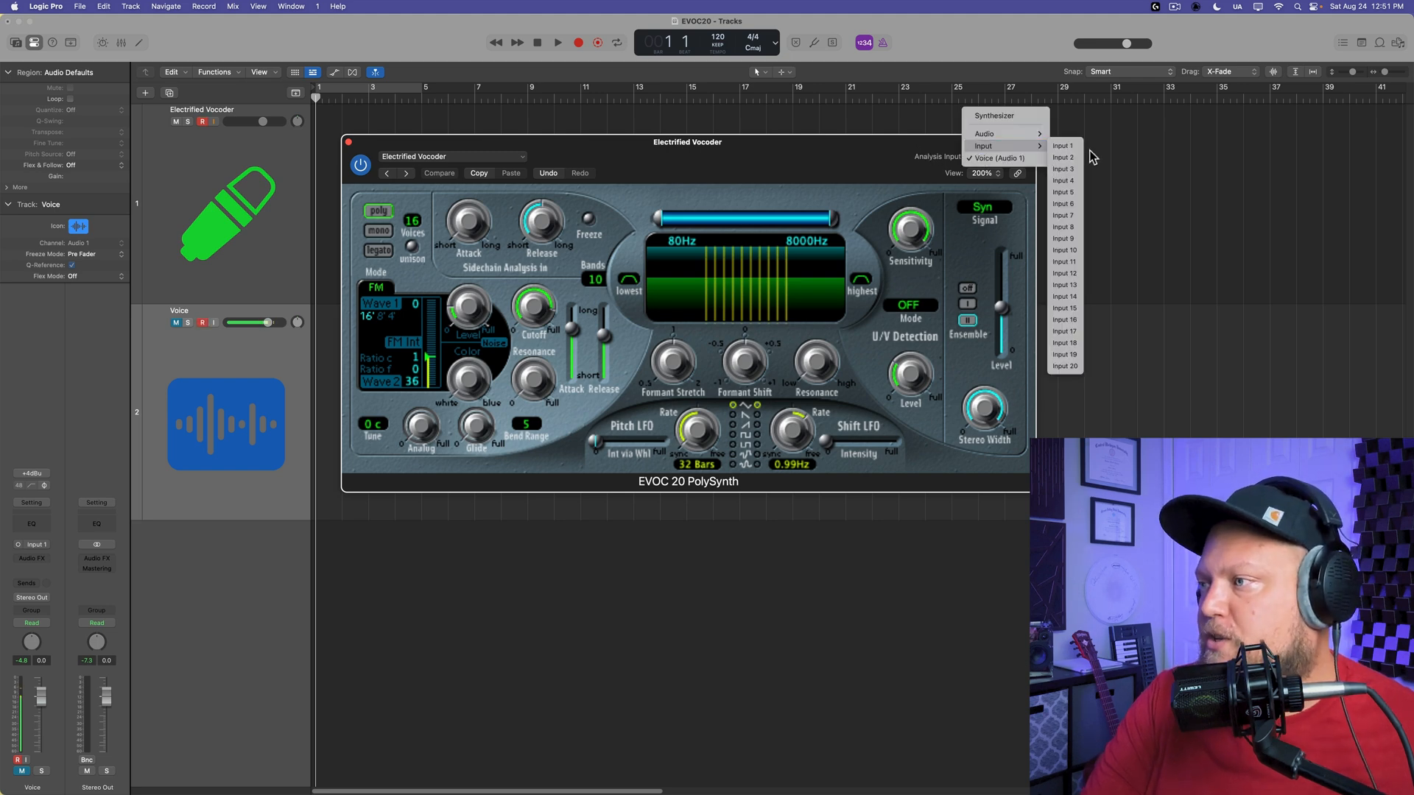
pyautogui.click(1061, 146)
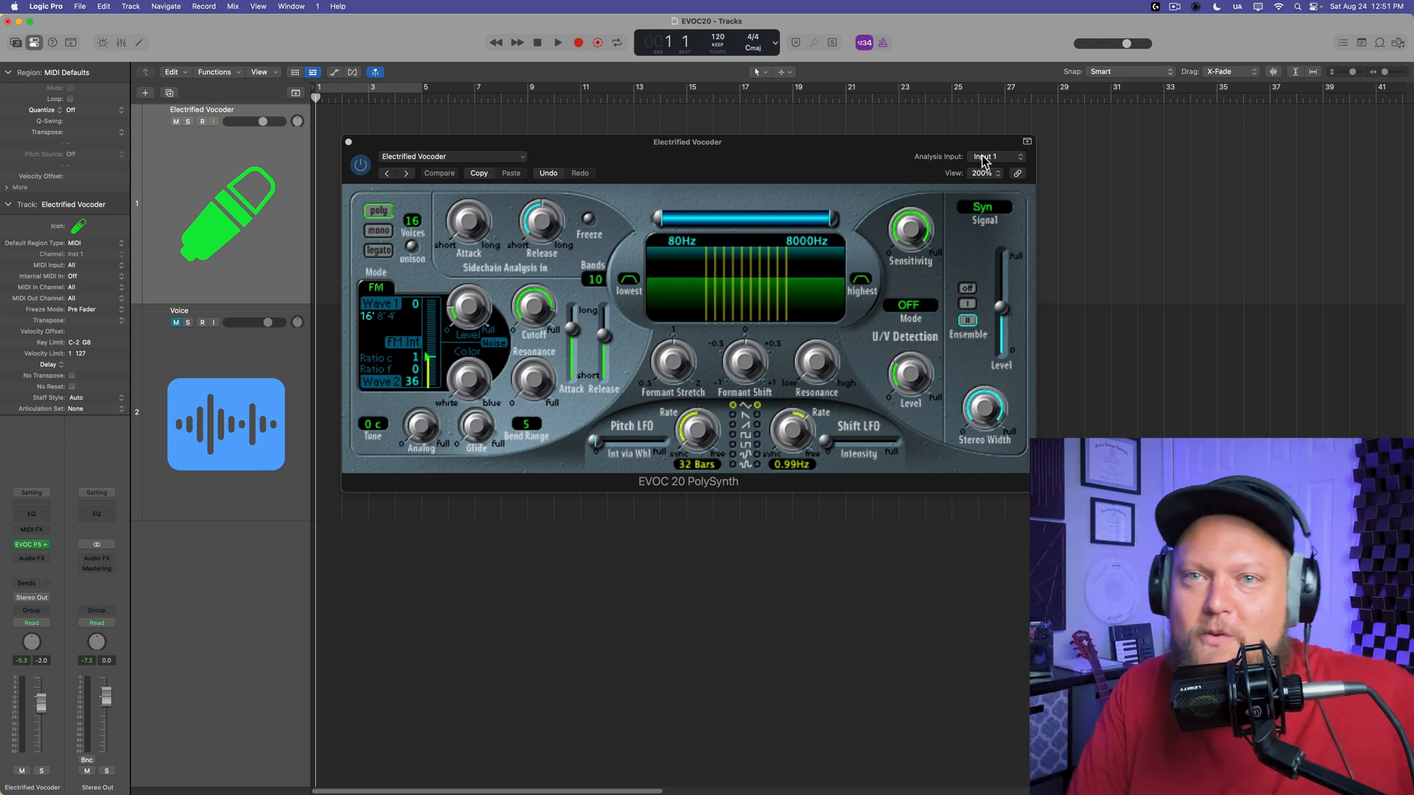
pyautogui.click(992, 156)
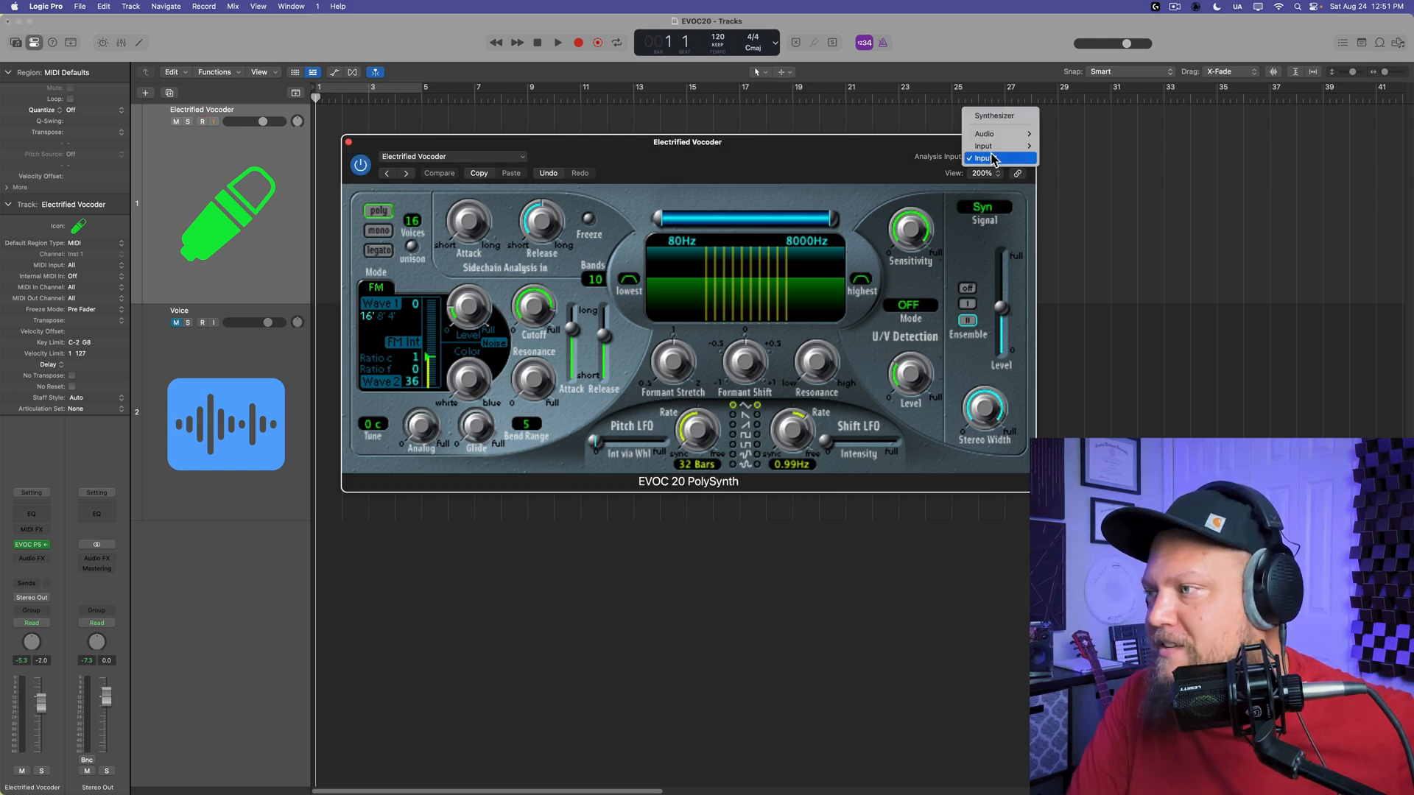
pyautogui.click(983, 158)
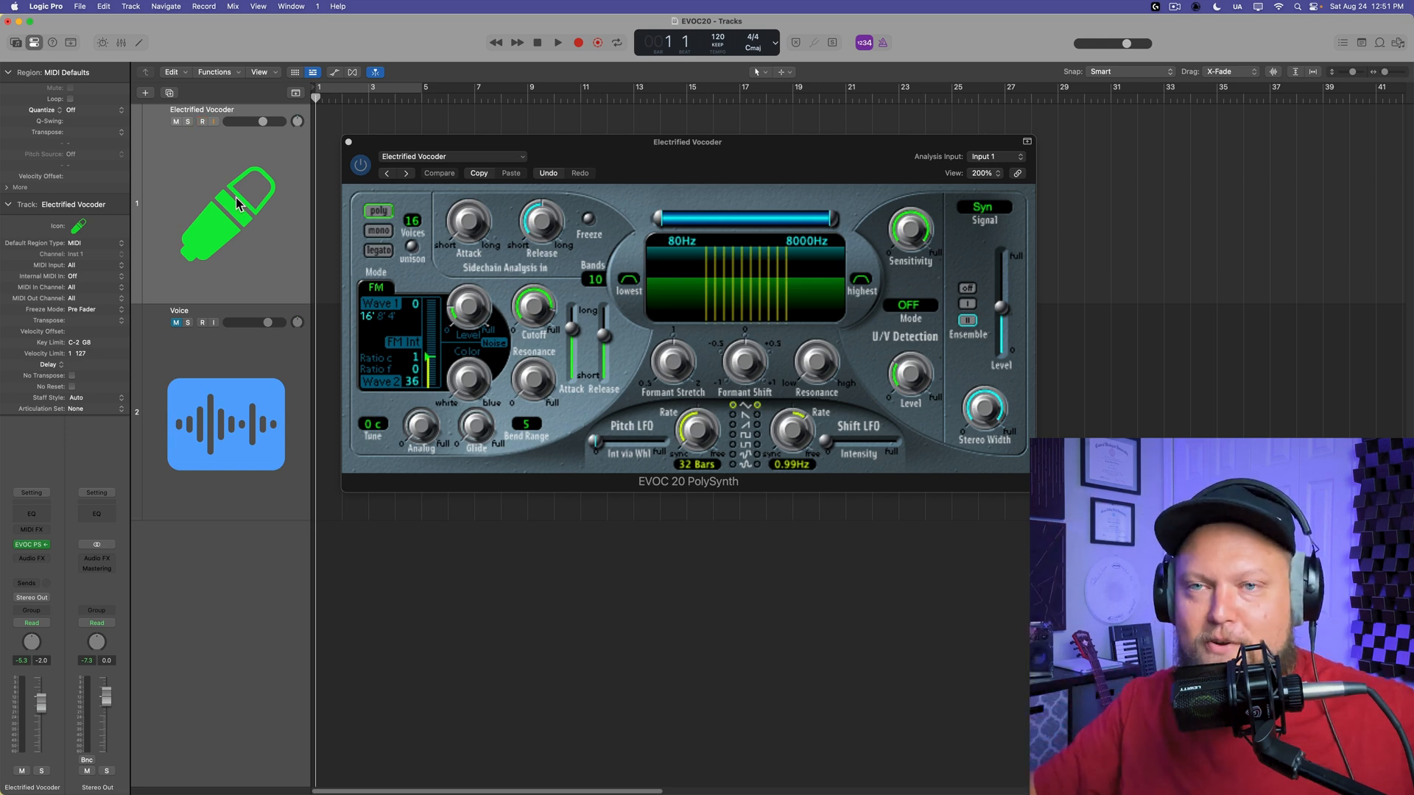
pyautogui.click(204, 121)
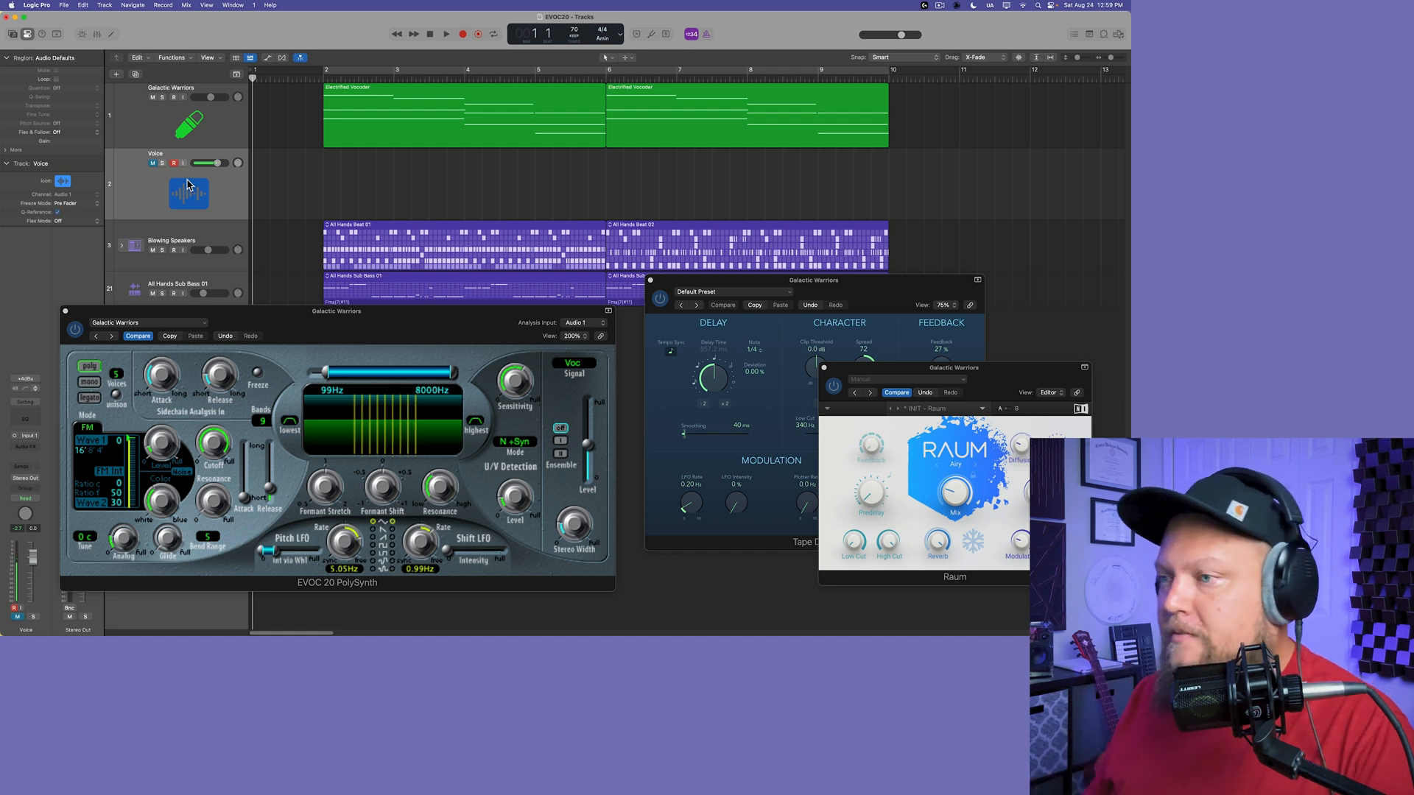
# - Record-enable the Voice track, record a vocal take and play it back through the vocoder
pyautogui.click(445, 34)
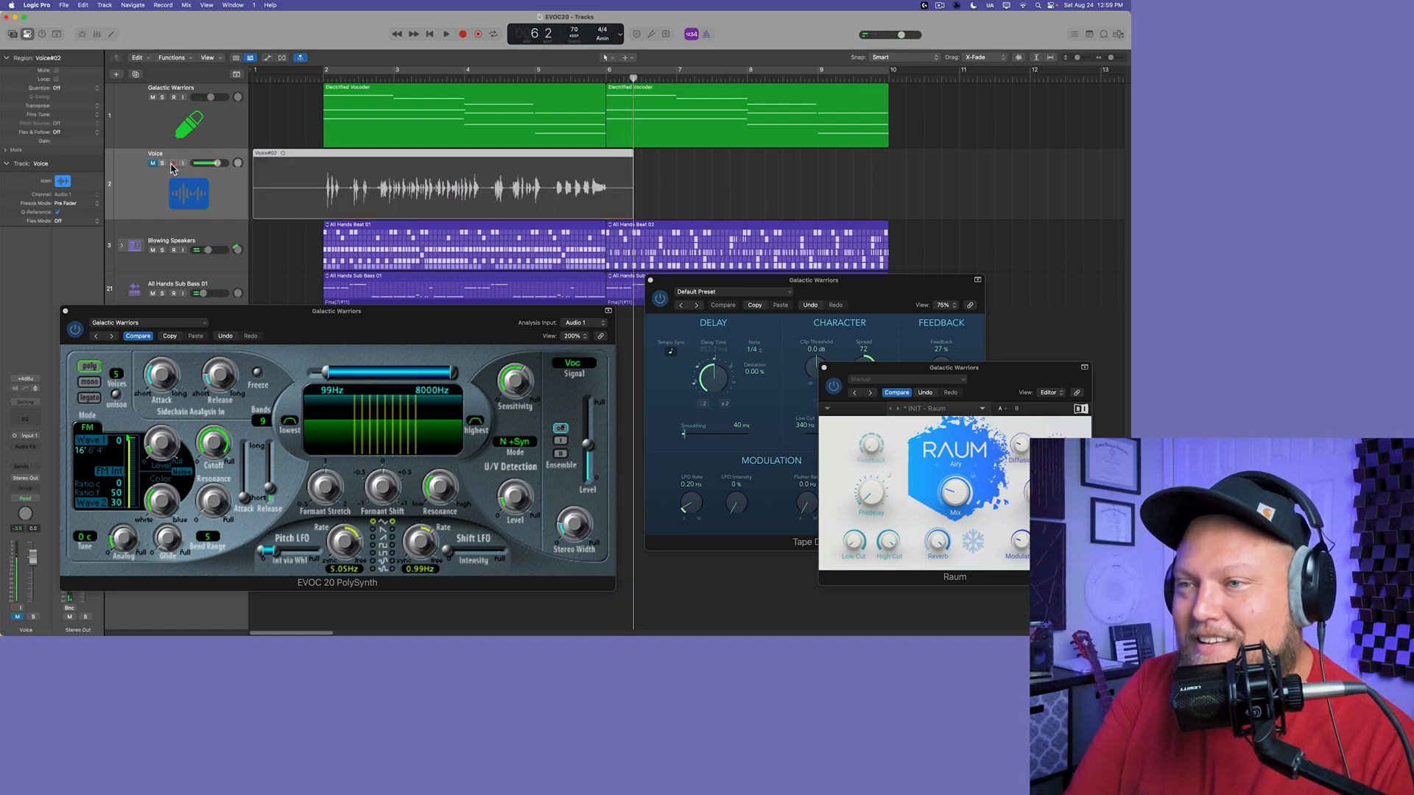
pyautogui.click(442, 186)
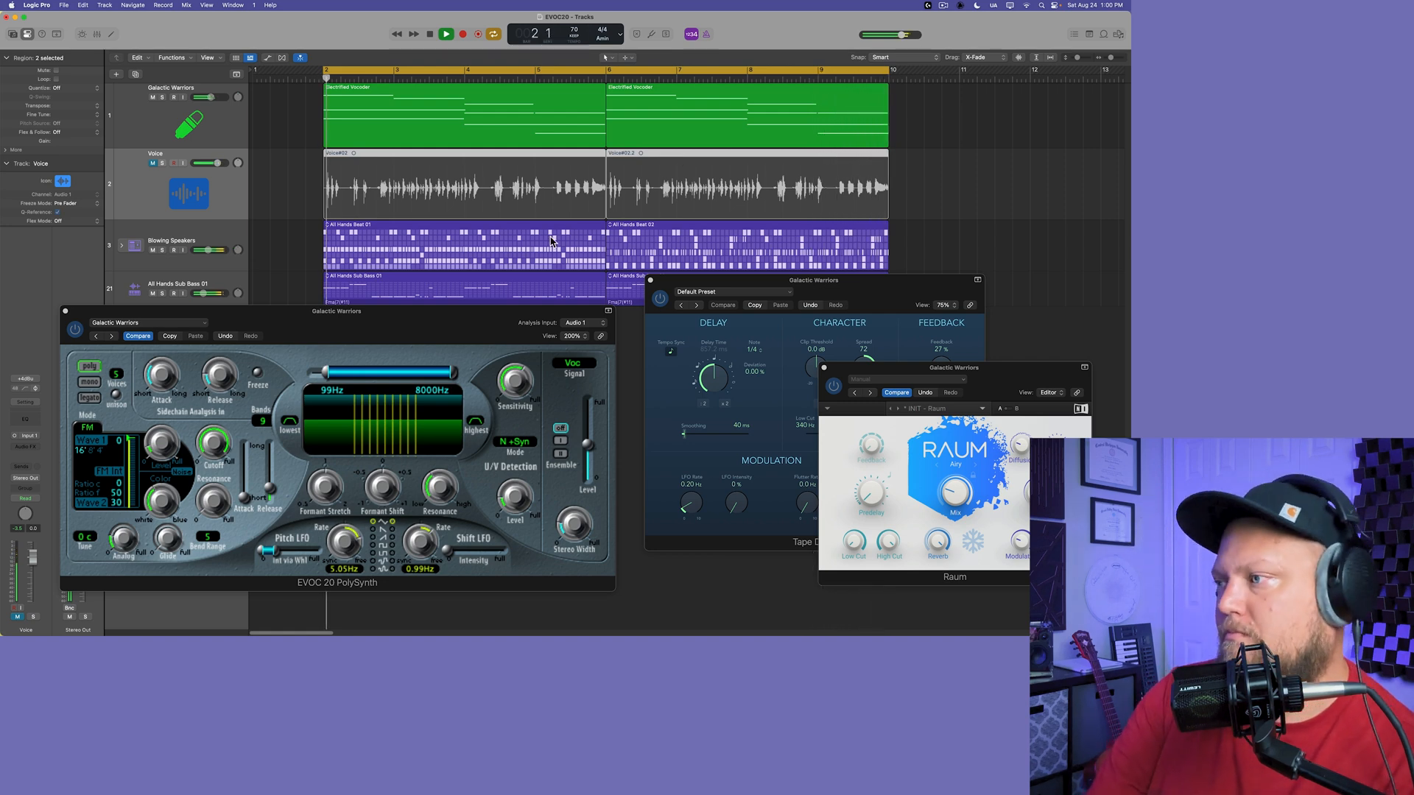
pyautogui.click(444, 33)
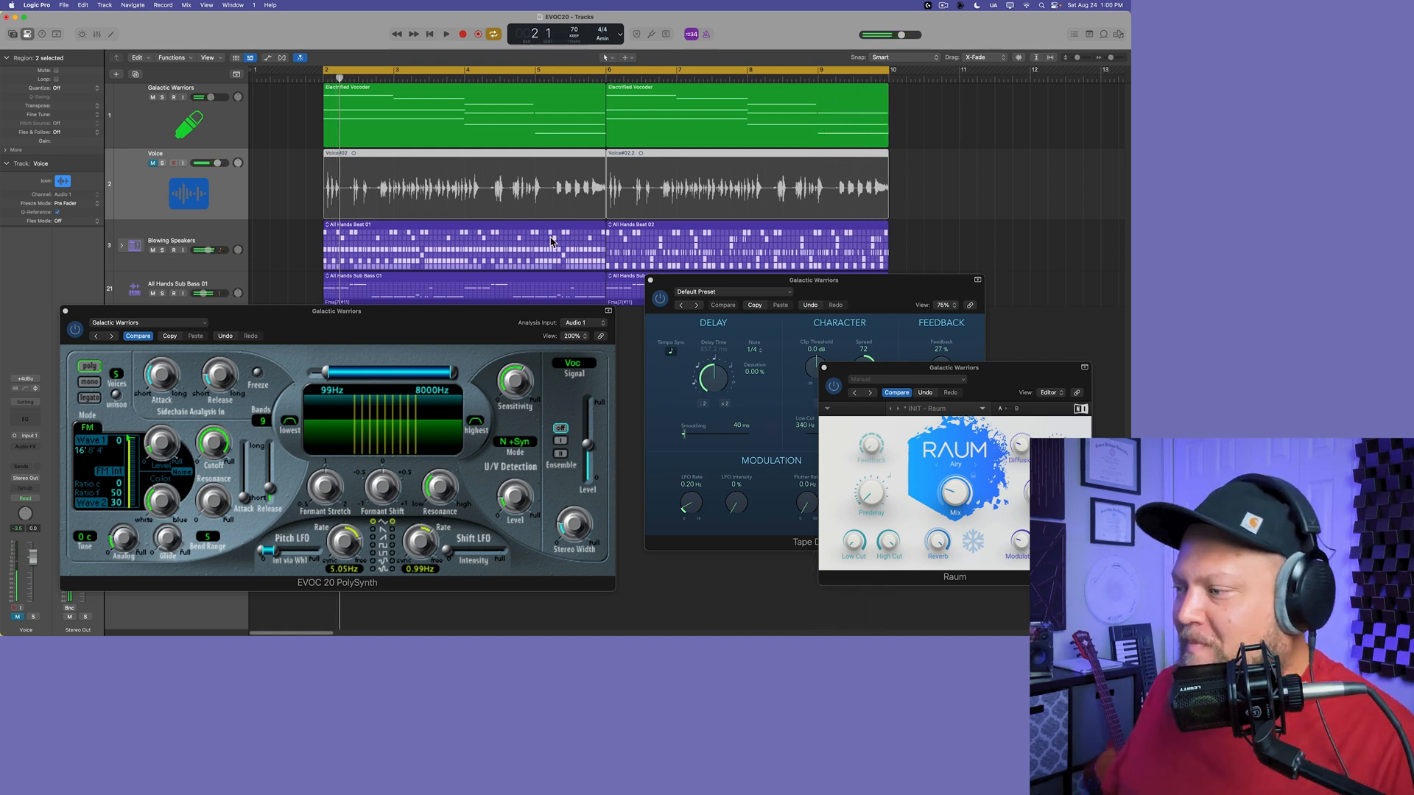